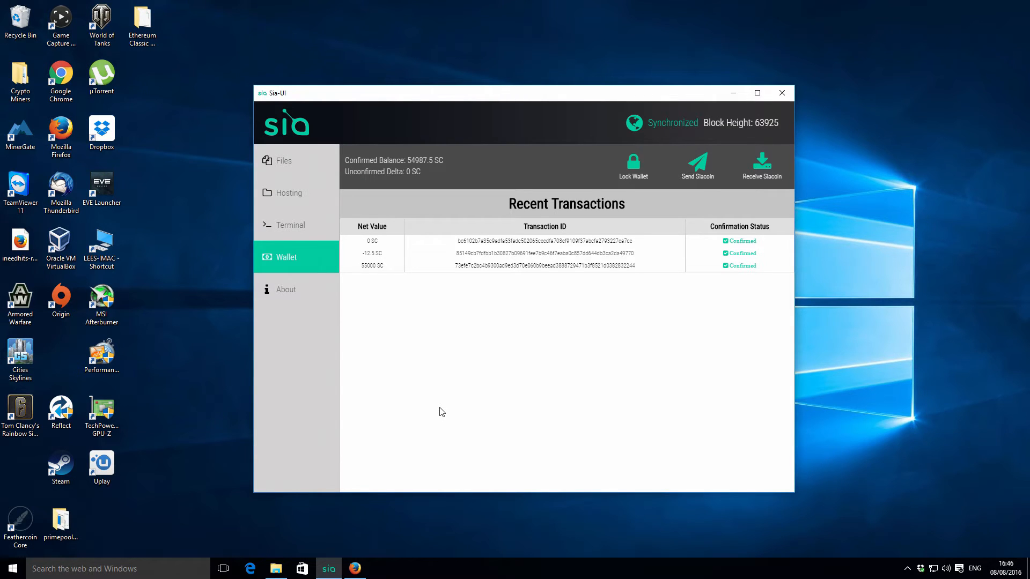
{"action": "mouse_move", "coordinate": [479, 385]}
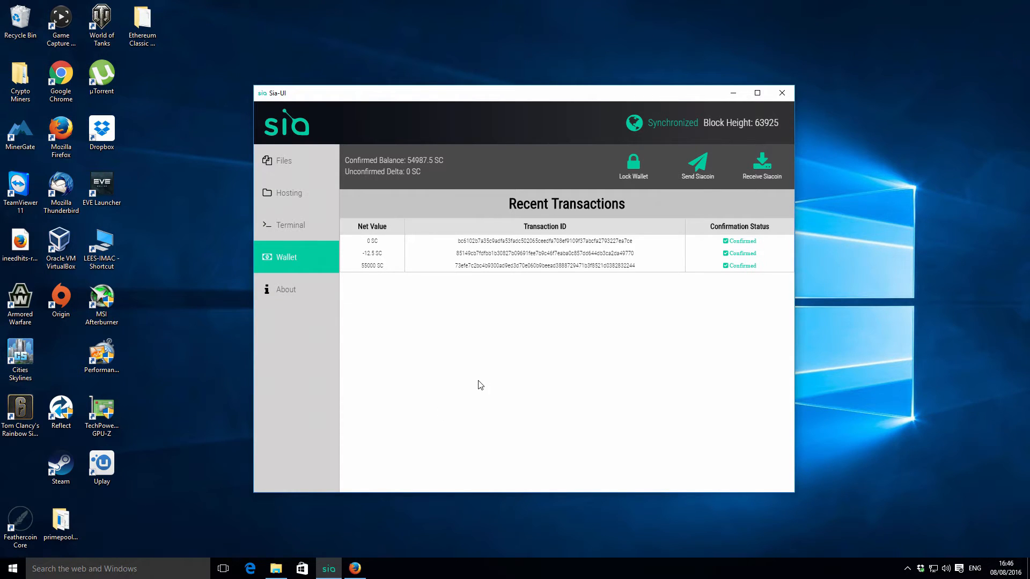
{"action": "mouse_move", "coordinate": [493, 386]}
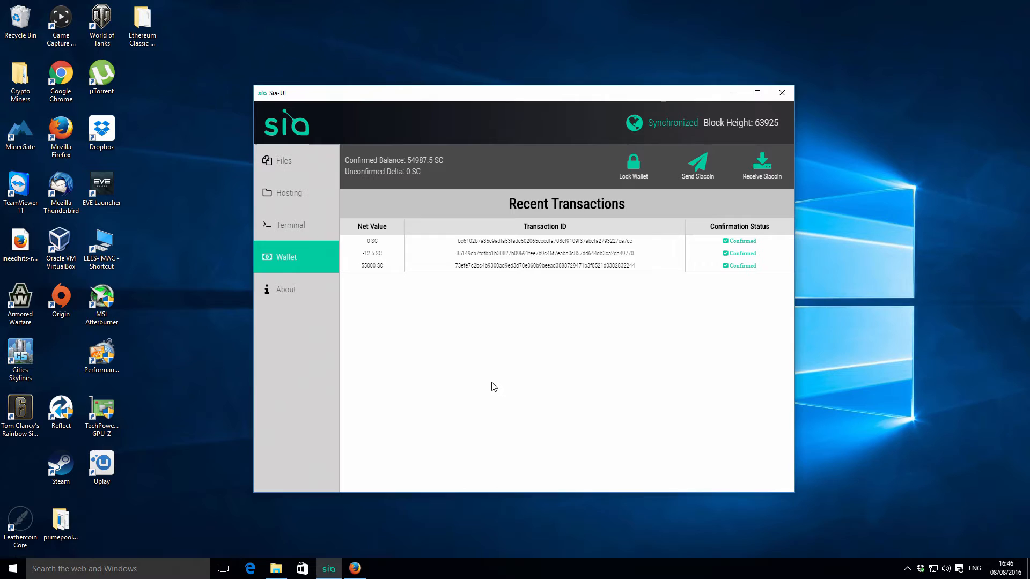
{"action": "mouse_move", "coordinate": [463, 356]}
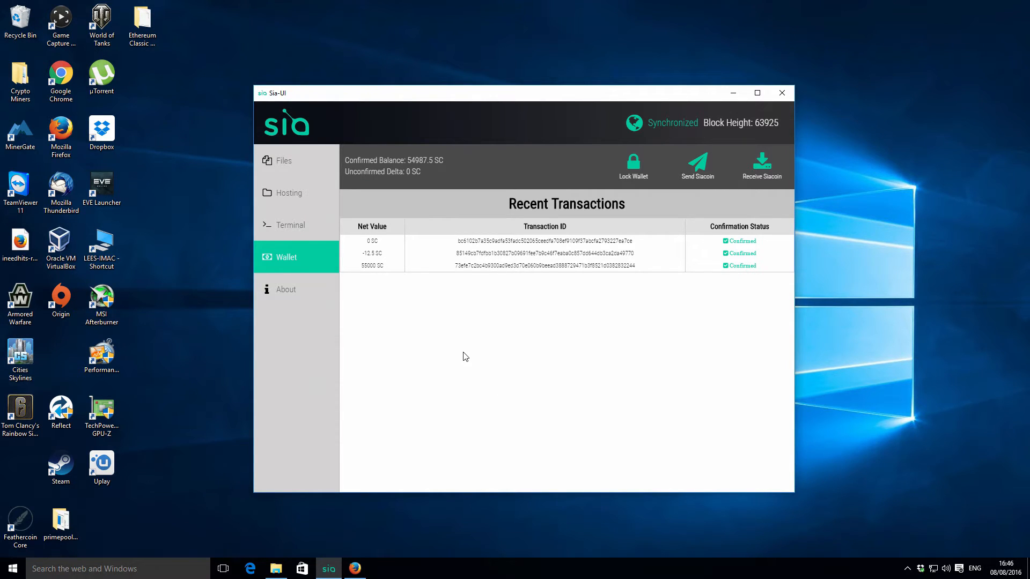
{"action": "mouse_move", "coordinate": [535, 100]}
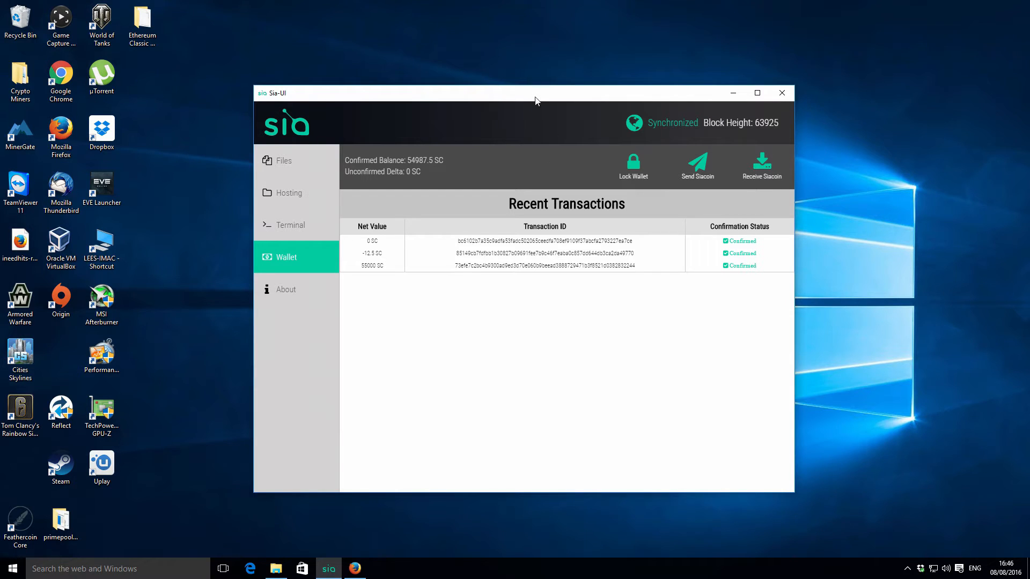
{"action": "mouse_move", "coordinate": [387, 140]}
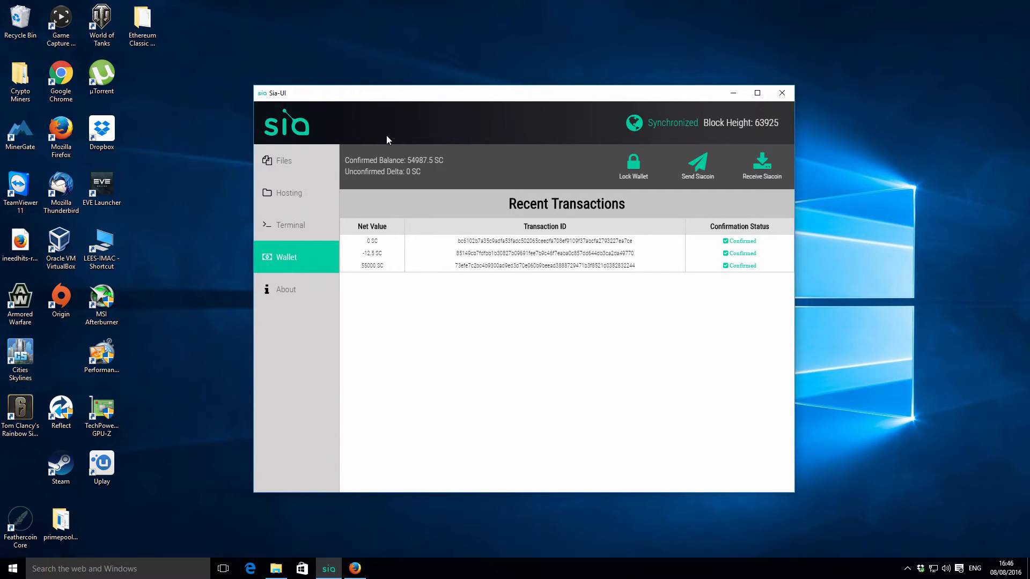
Close the Sia-UI wallet window and check the hidden tray icons for background apps
{"action": "left_click_drag", "start_coordinate": [386, 93], "coordinate": [512, 117]}
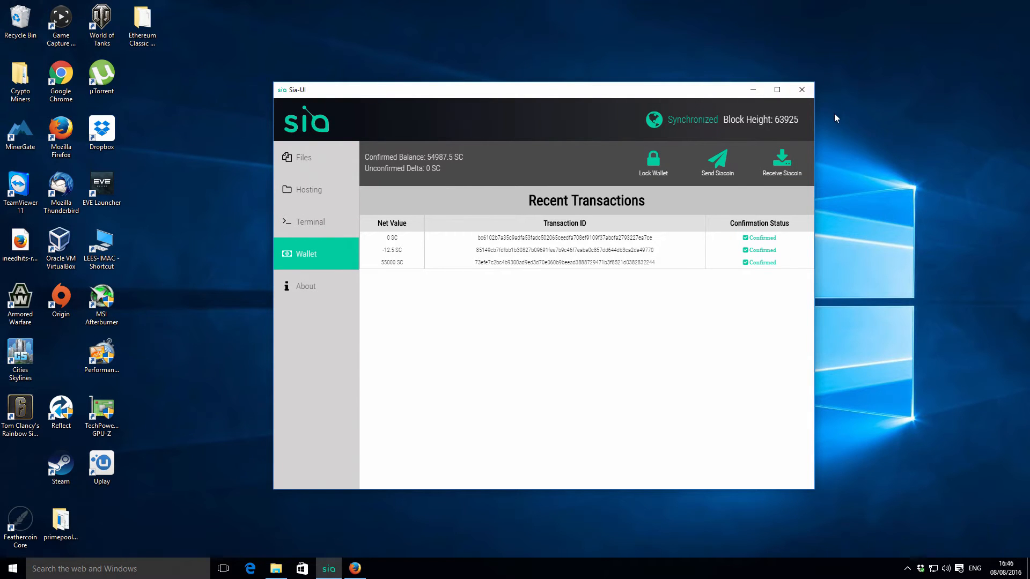
{"action": "mouse_move", "coordinate": [801, 90]}
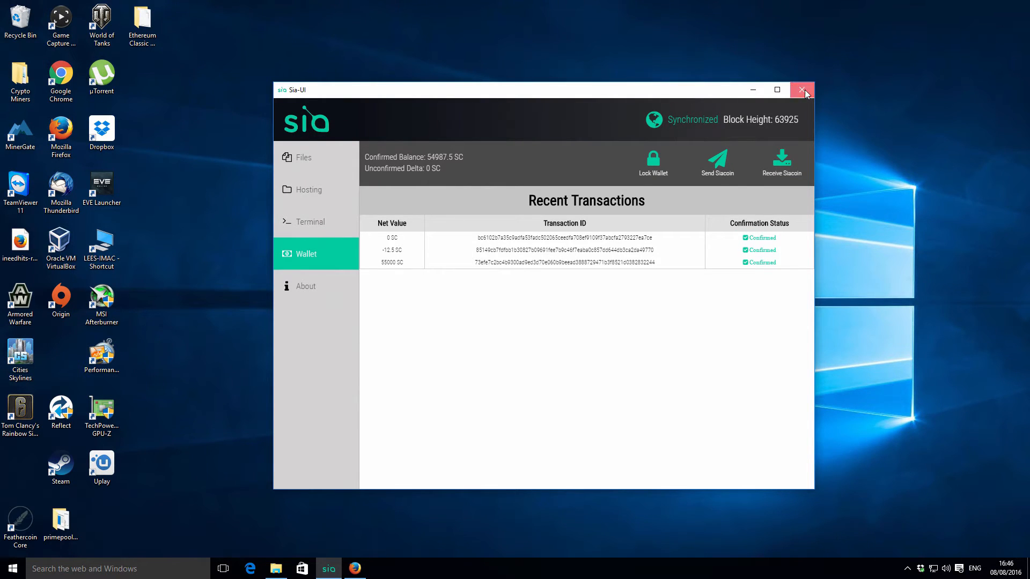
{"action": "left_click", "coordinate": [801, 89]}
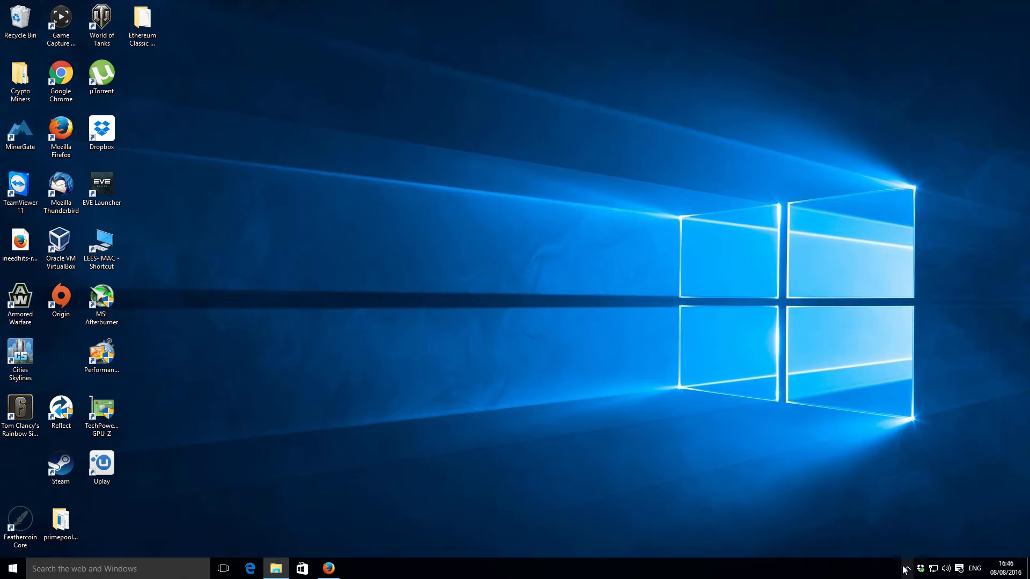
{"action": "left_click", "coordinate": [907, 568]}
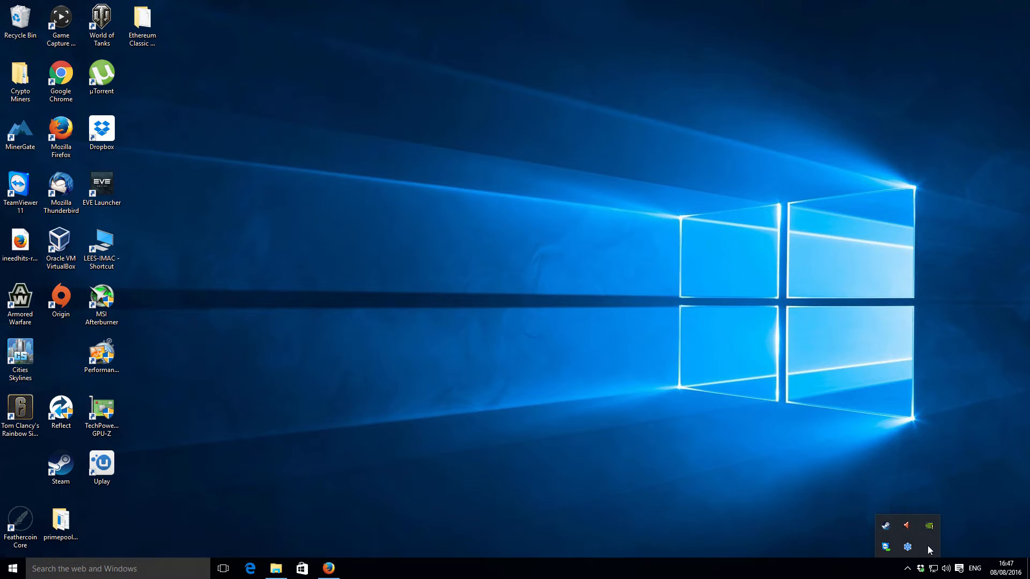
{"action": "mouse_move", "coordinate": [807, 491]}
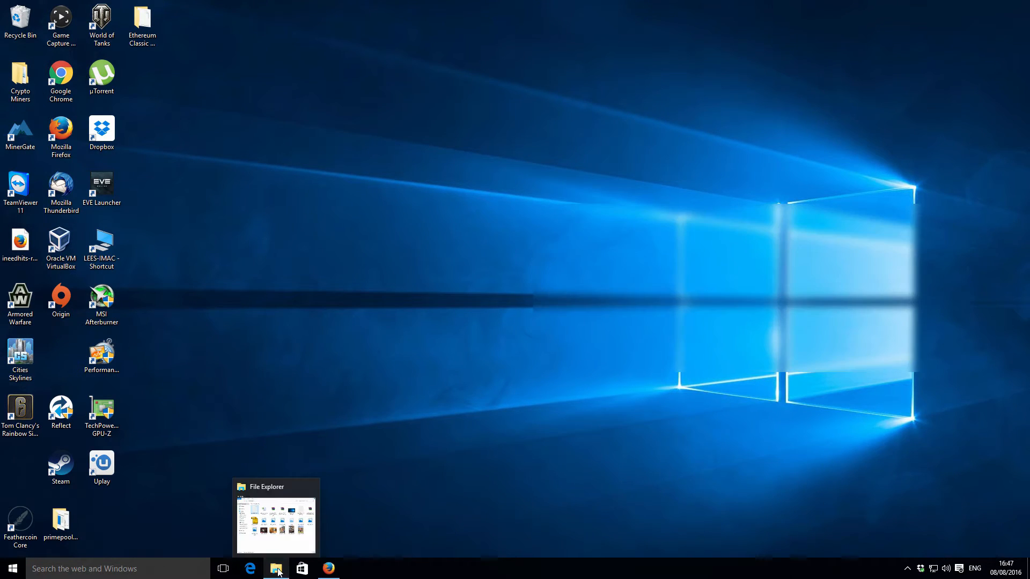
Open File Explorer and view sia-wallet-w10.txt from Quick access in Notepad, then close it
{"action": "left_click", "coordinate": [276, 568]}
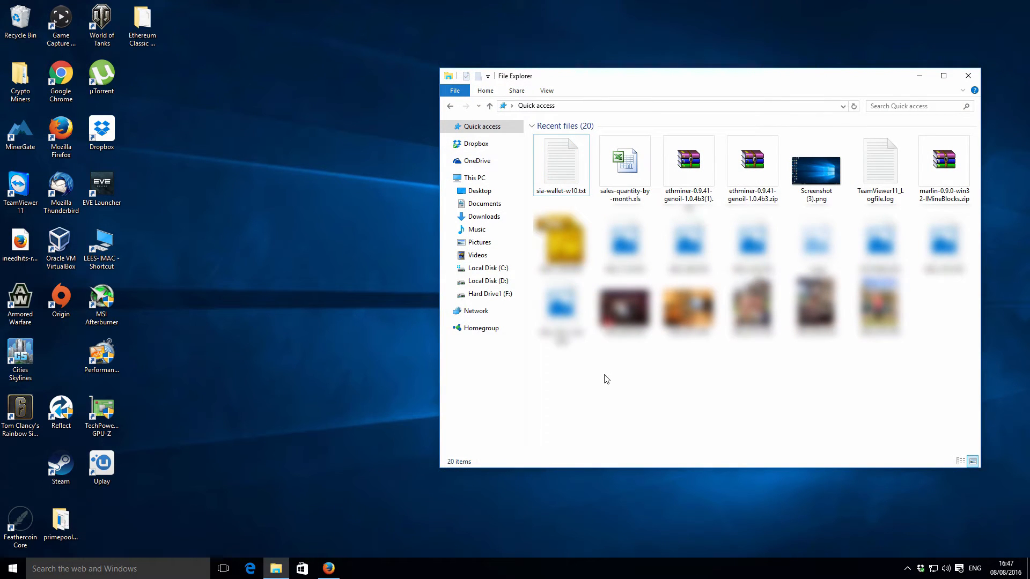
{"action": "left_click", "coordinate": [561, 164]}
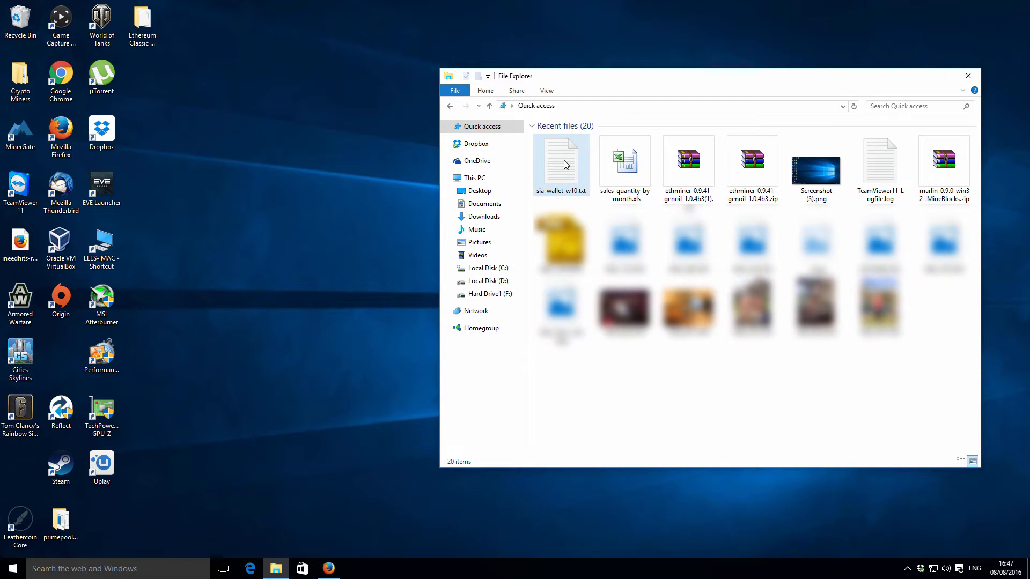
{"action": "double_click", "coordinate": [560, 164]}
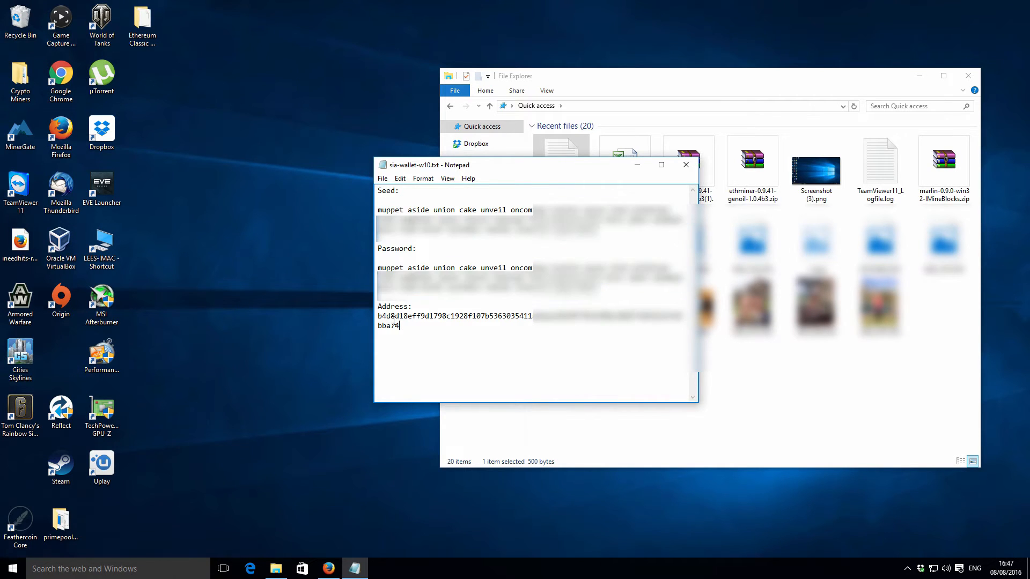
{"action": "left_click_drag", "start_coordinate": [378, 316], "coordinate": [399, 325]}
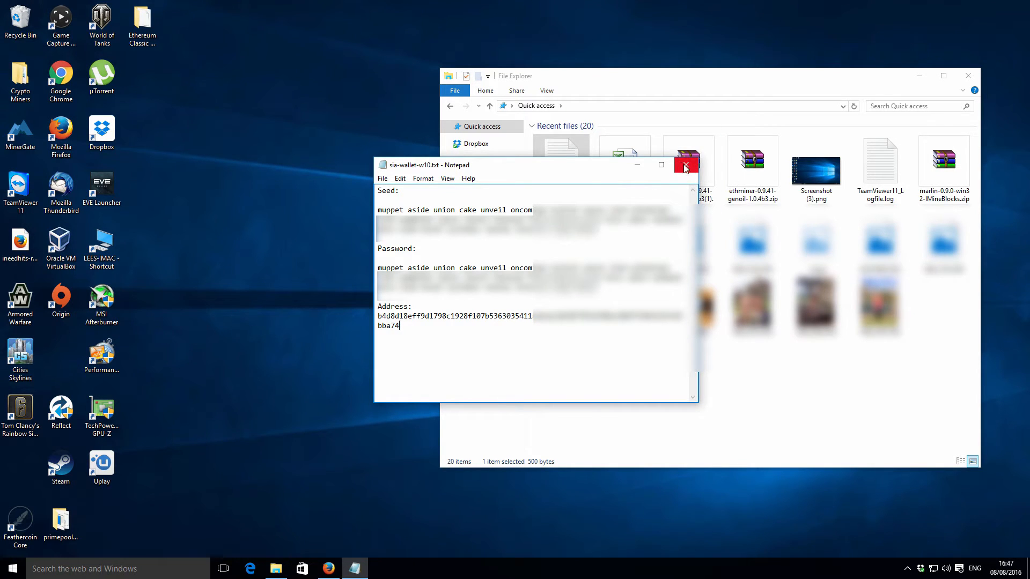
{"action": "left_click", "coordinate": [685, 164]}
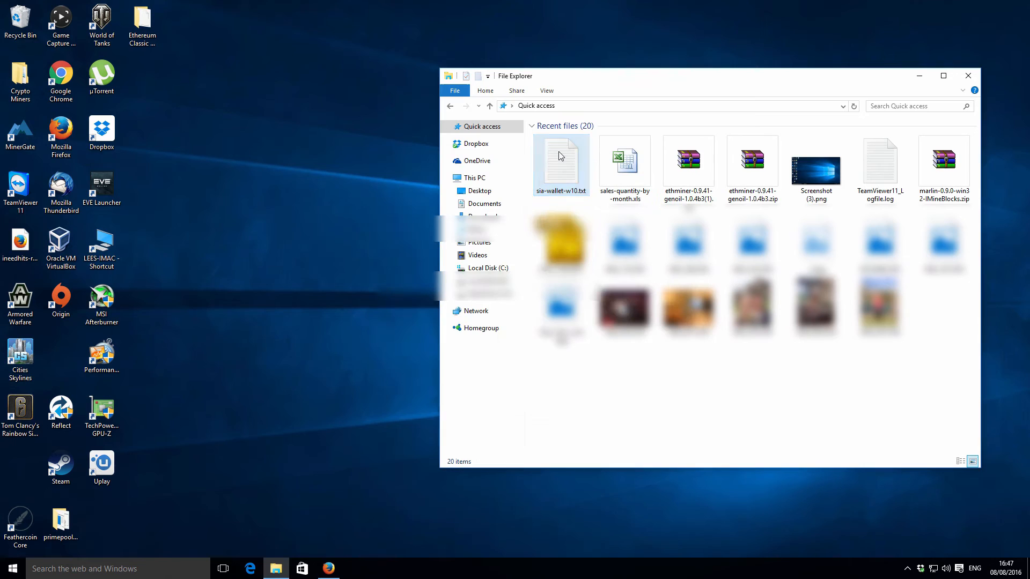
{"action": "left_click", "coordinate": [561, 164]}
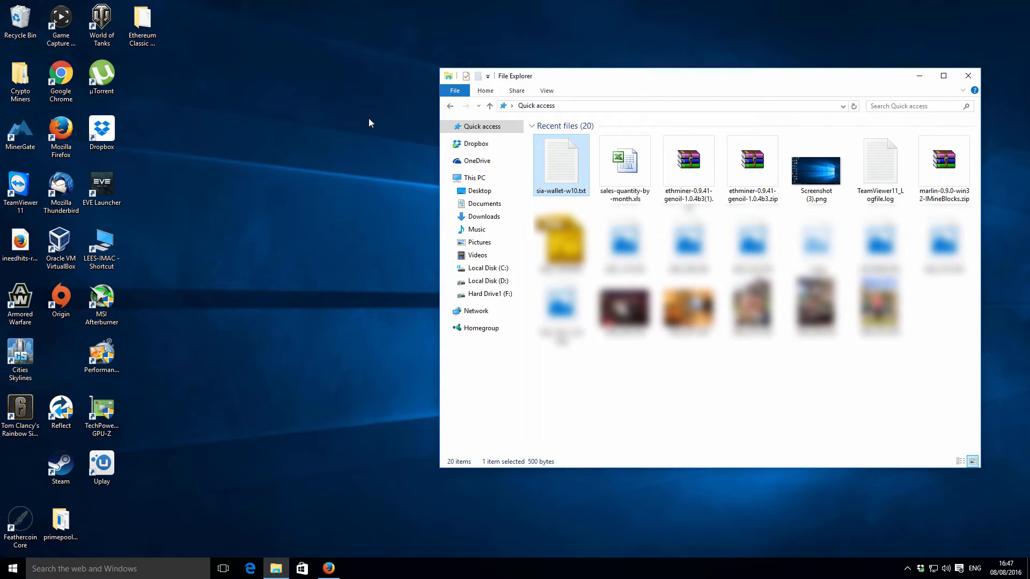
Create the Siacoin Wallet Backup W10 desktop folder and copy sia-wallet-w10.txt into it
{"action": "right_click", "coordinate": [369, 123]}
{"action": "type", "text": "Siacoin"}
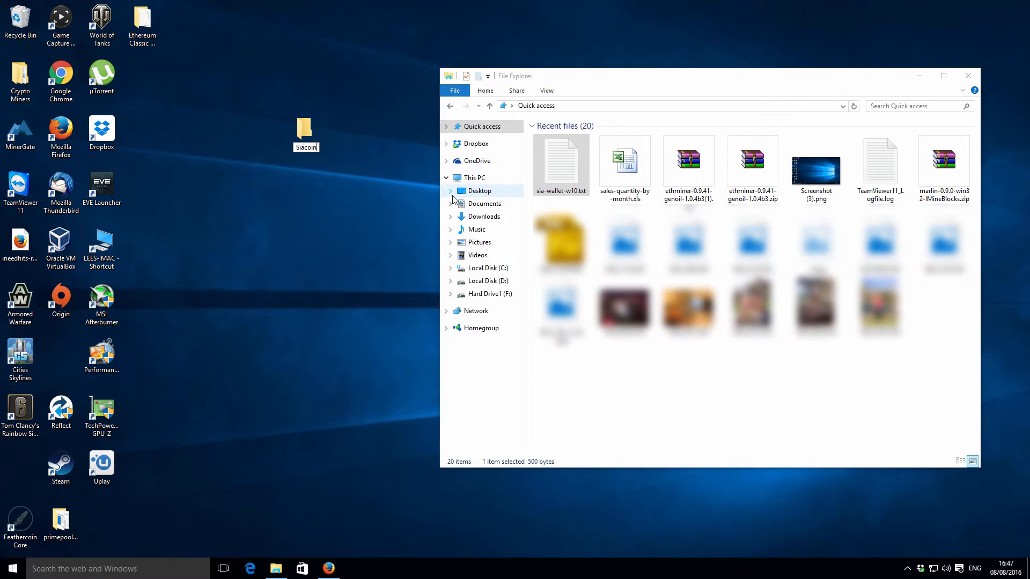
{"action": "type", "text": "Wallet Bac..."}
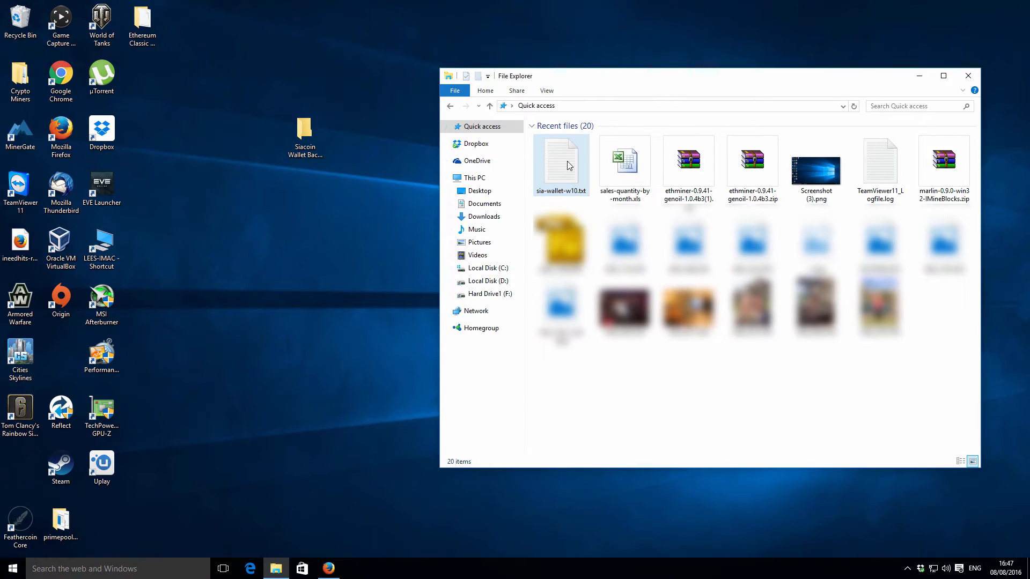
{"action": "left_click", "coordinate": [561, 165]}
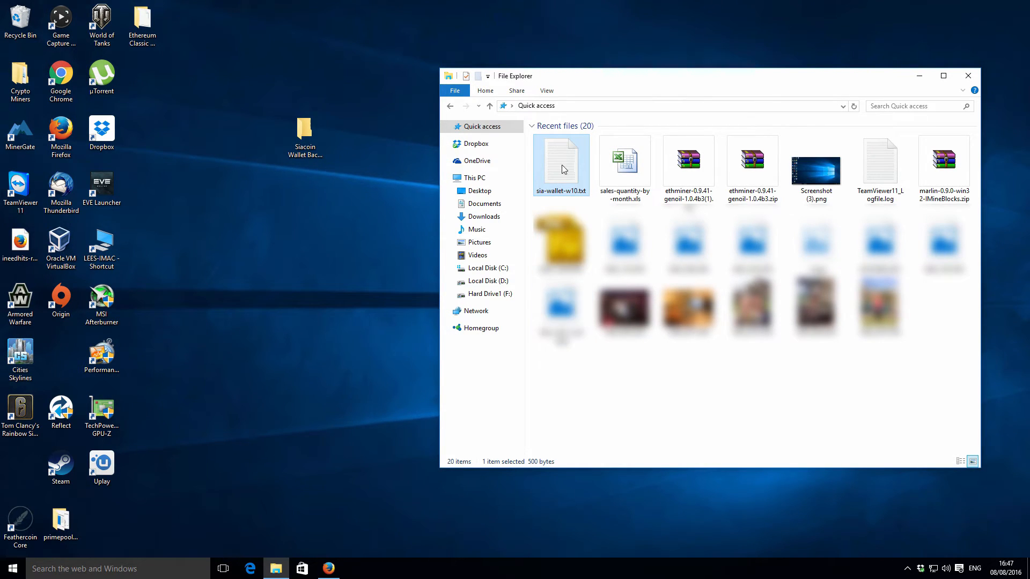
{"action": "left_click_drag", "start_coordinate": [561, 164], "coordinate": [307, 129]}
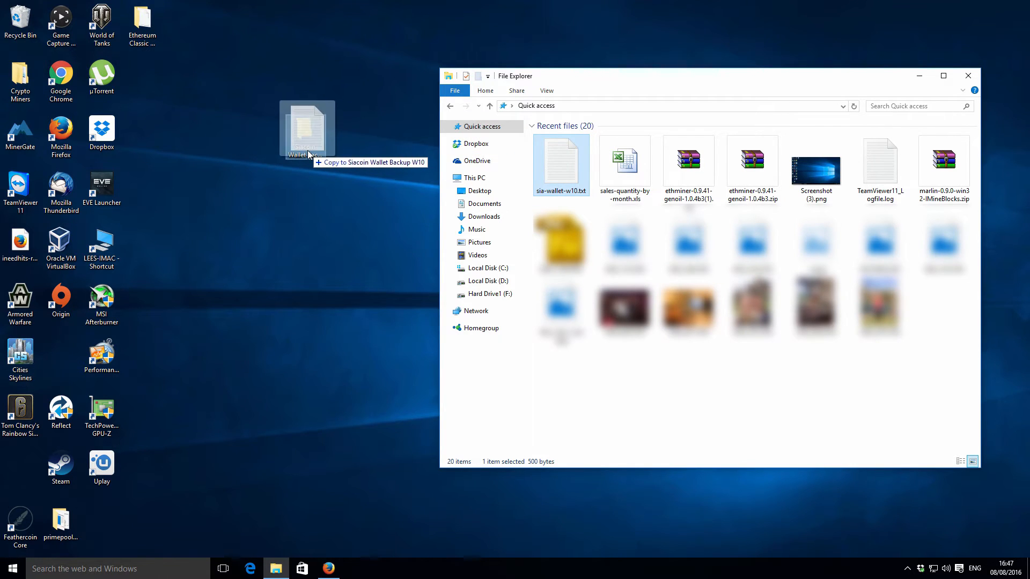
{"action": "left_click_drag", "start_coordinate": [561, 164], "coordinate": [307, 128]}
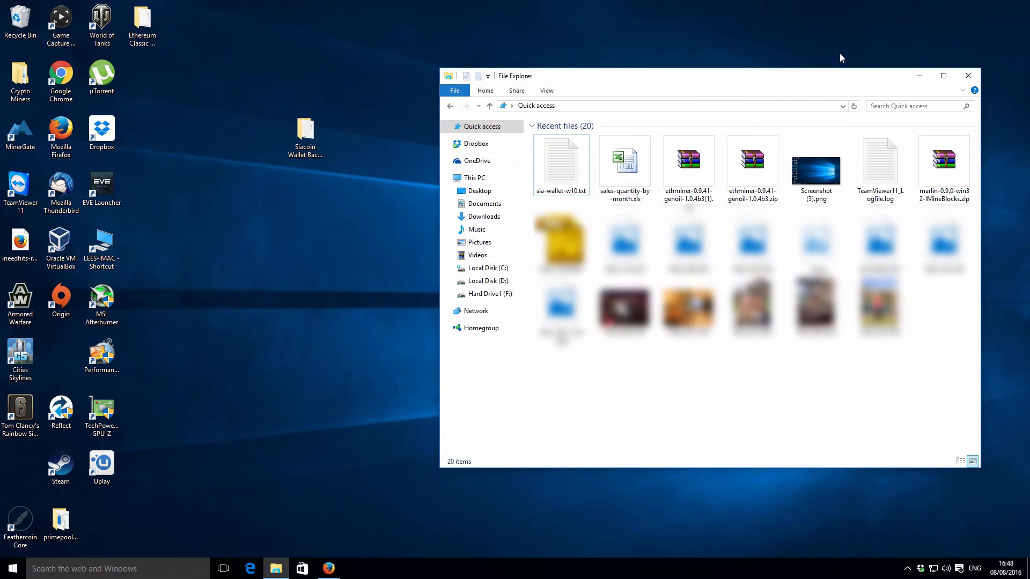
{"action": "mouse_move", "coordinate": [813, 72]}
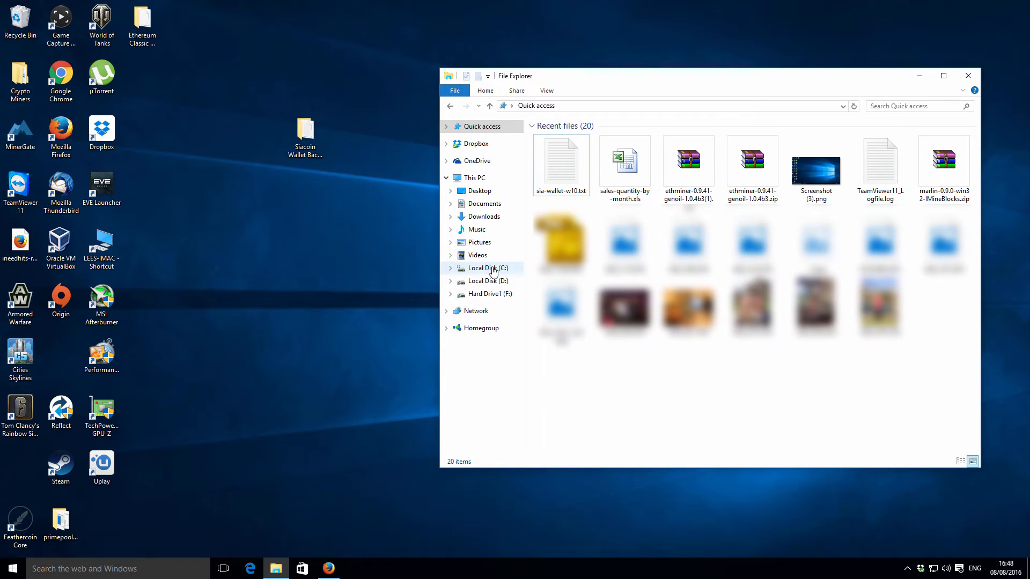
Browse from Local Disk (C:) through Users into the Lee profile folder
{"action": "left_click", "coordinate": [488, 268]}
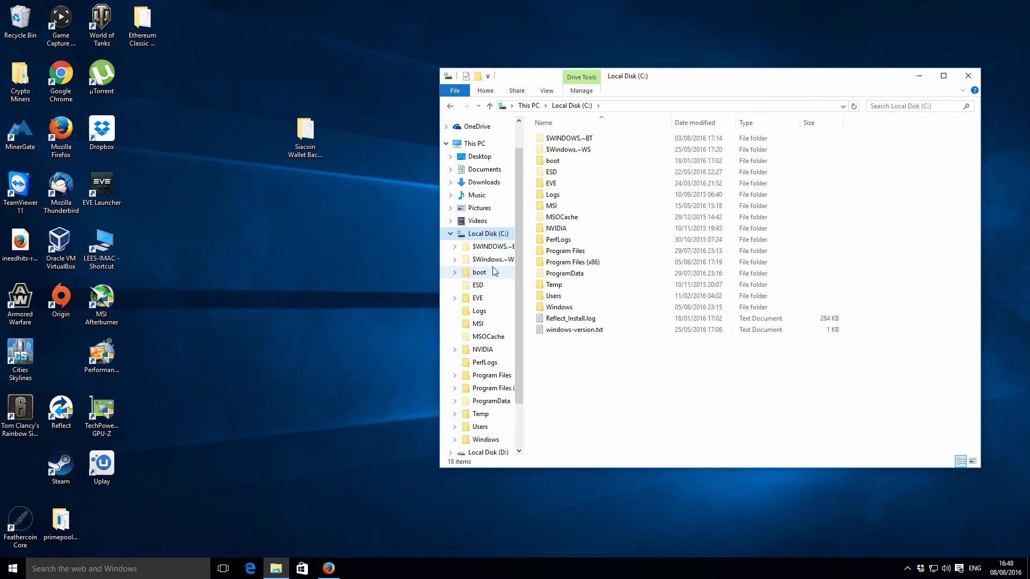
{"action": "left_click", "coordinate": [564, 250]}
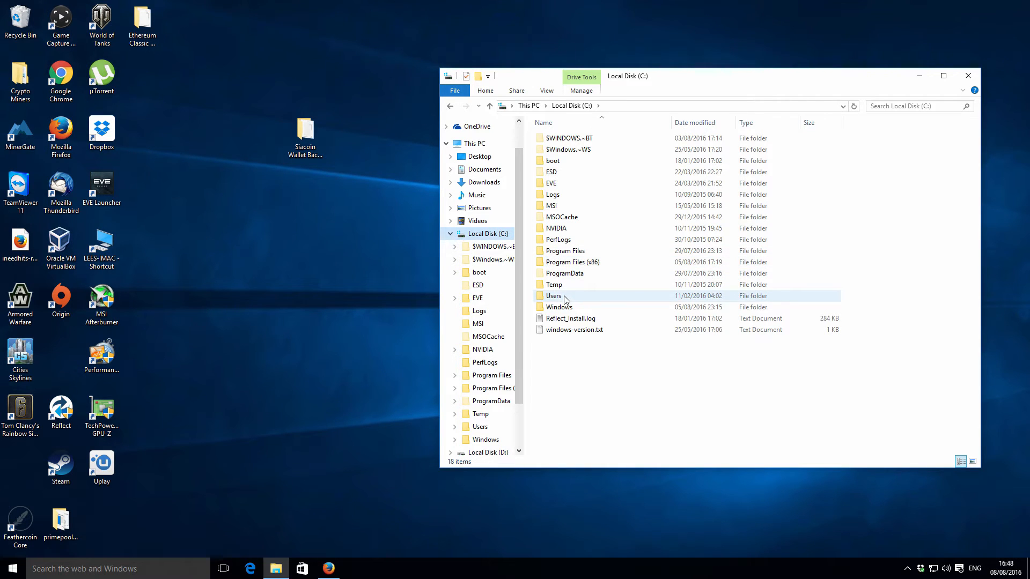
{"action": "double_click", "coordinate": [554, 296]}
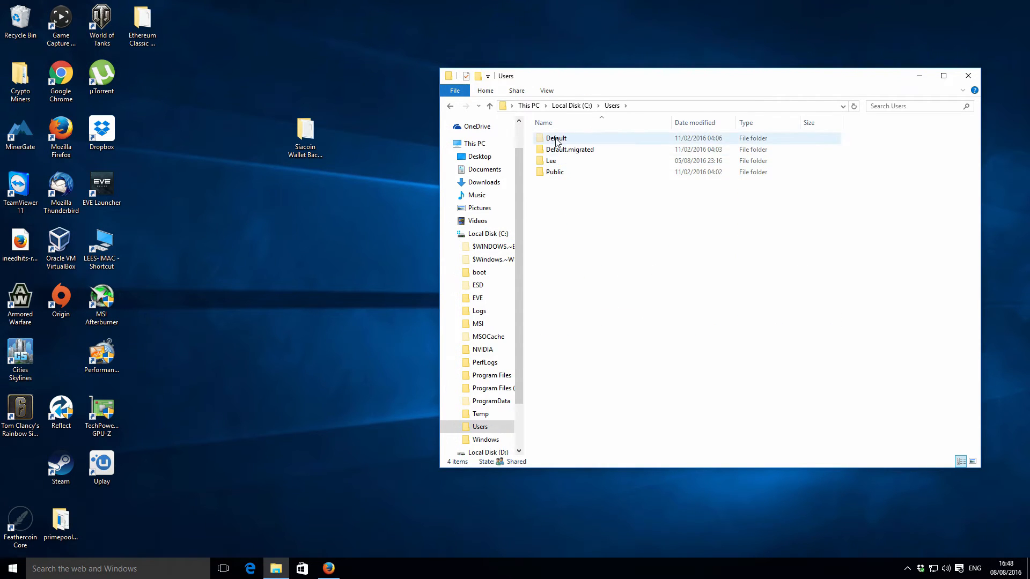
{"action": "left_click", "coordinate": [551, 160]}
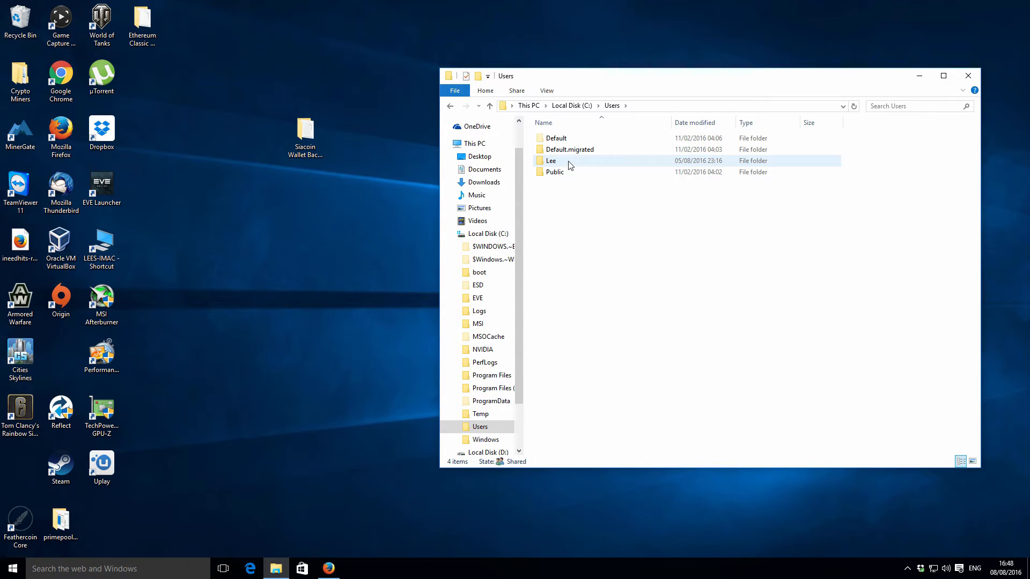
{"action": "mouse_move", "coordinate": [552, 161]}
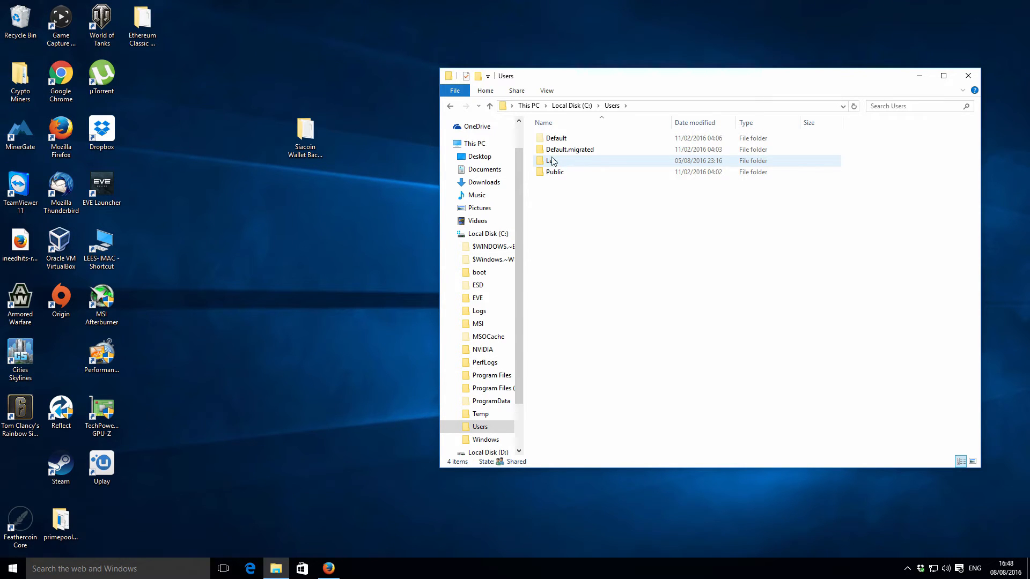
{"action": "mouse_move", "coordinate": [550, 161]}
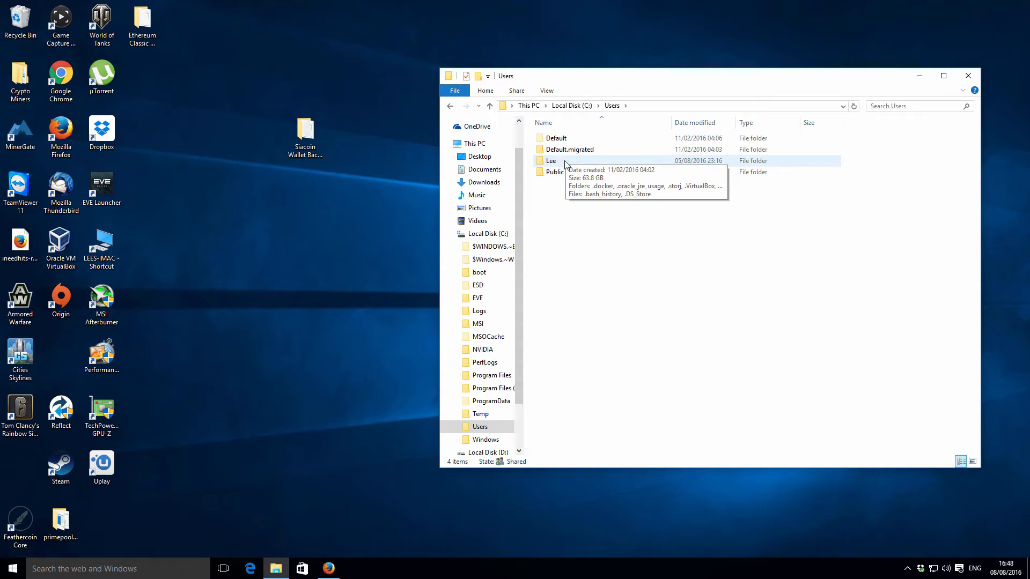
{"action": "double_click", "coordinate": [551, 161]}
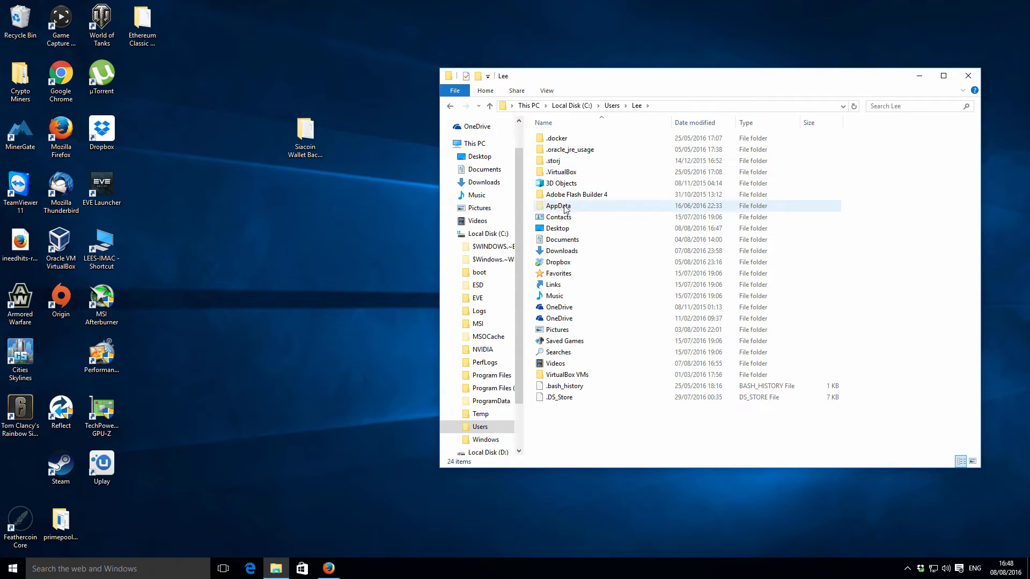
{"action": "left_click", "coordinate": [558, 206]}
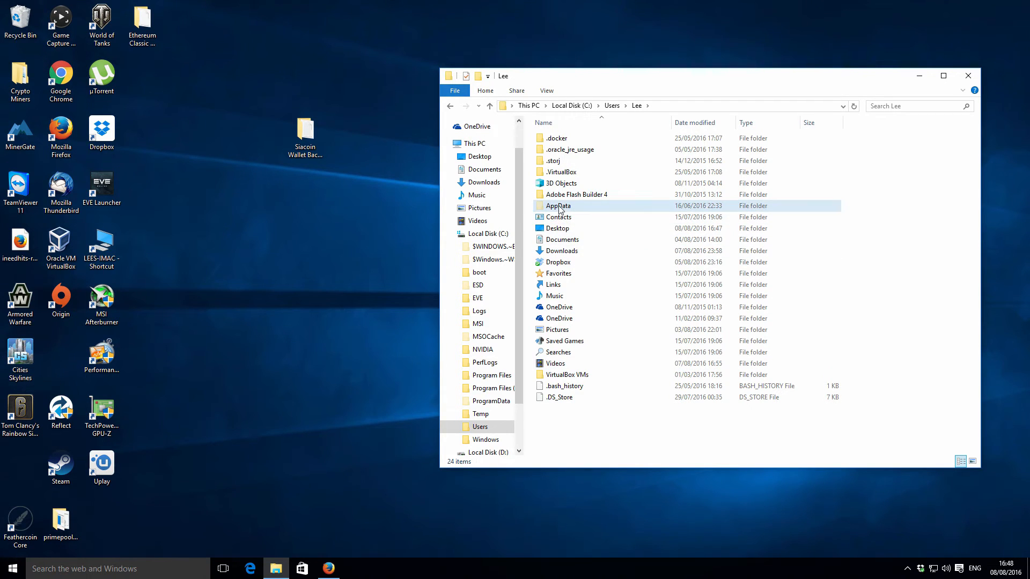
{"action": "left_click", "coordinate": [546, 90]}
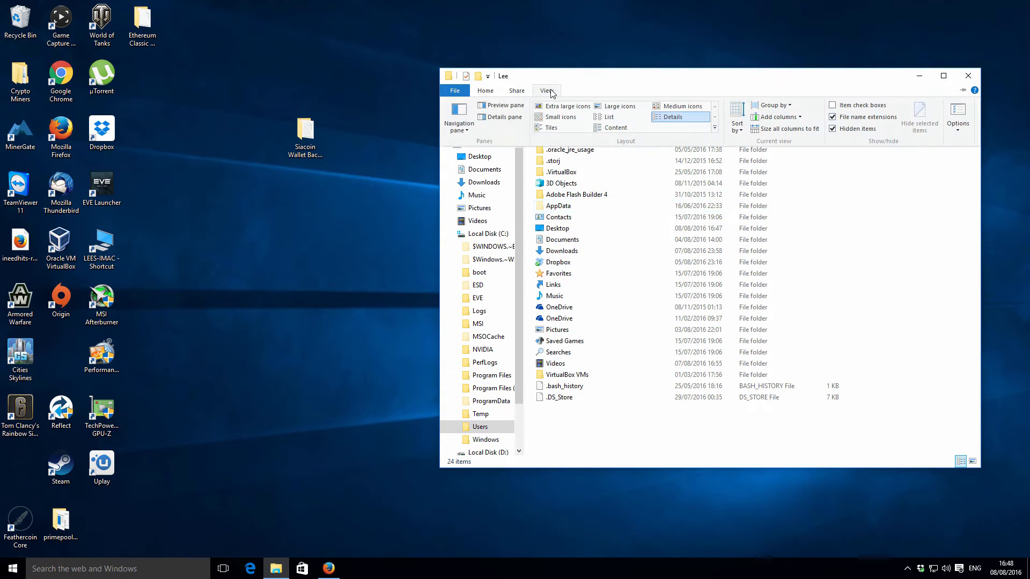
{"action": "left_click", "coordinate": [833, 129]}
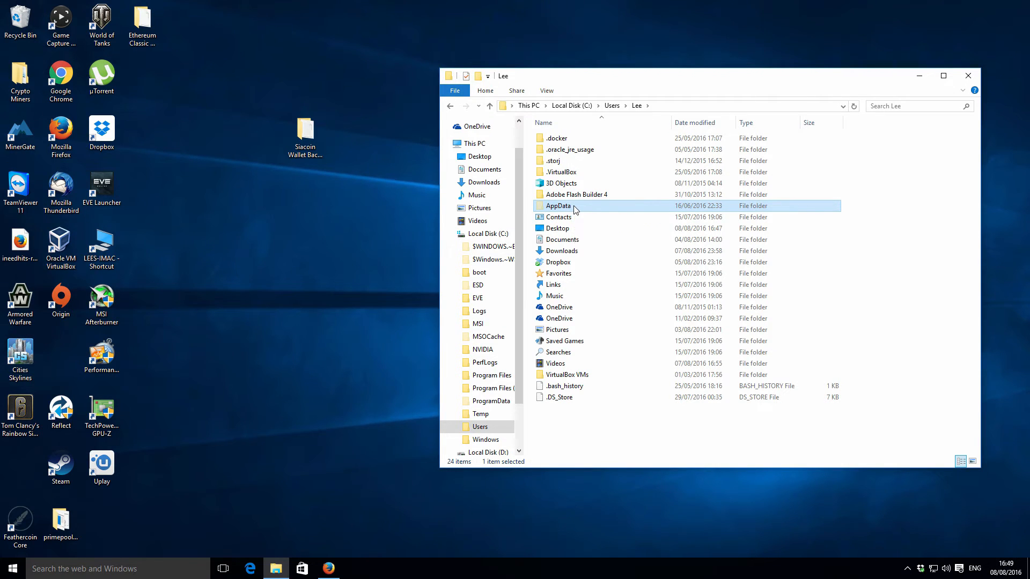
Browse AppData\Roaming\Sia-UI\sia\wallet to view its files, then return up to sia
{"action": "double_click", "coordinate": [559, 206]}
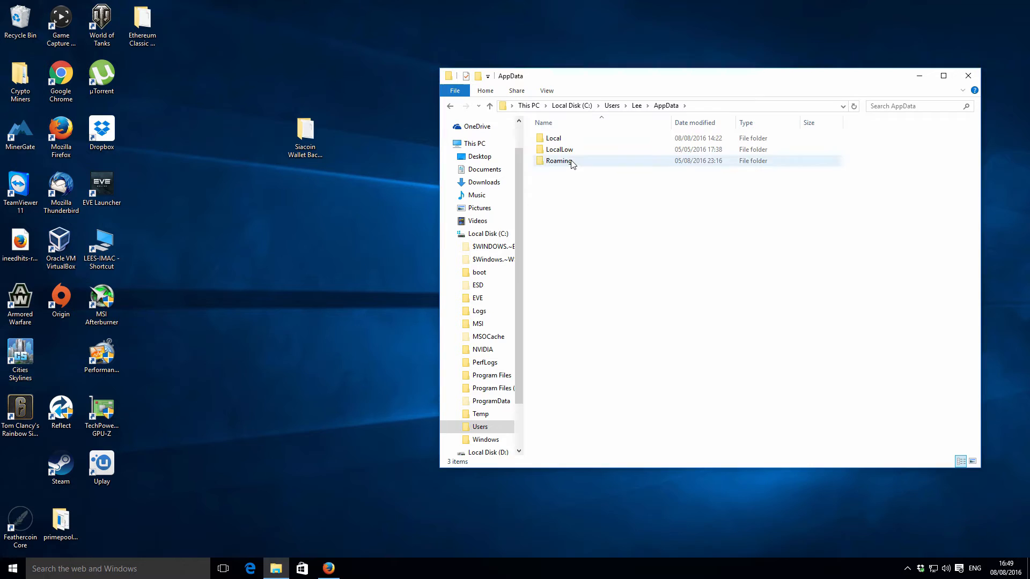
{"action": "double_click", "coordinate": [559, 161]}
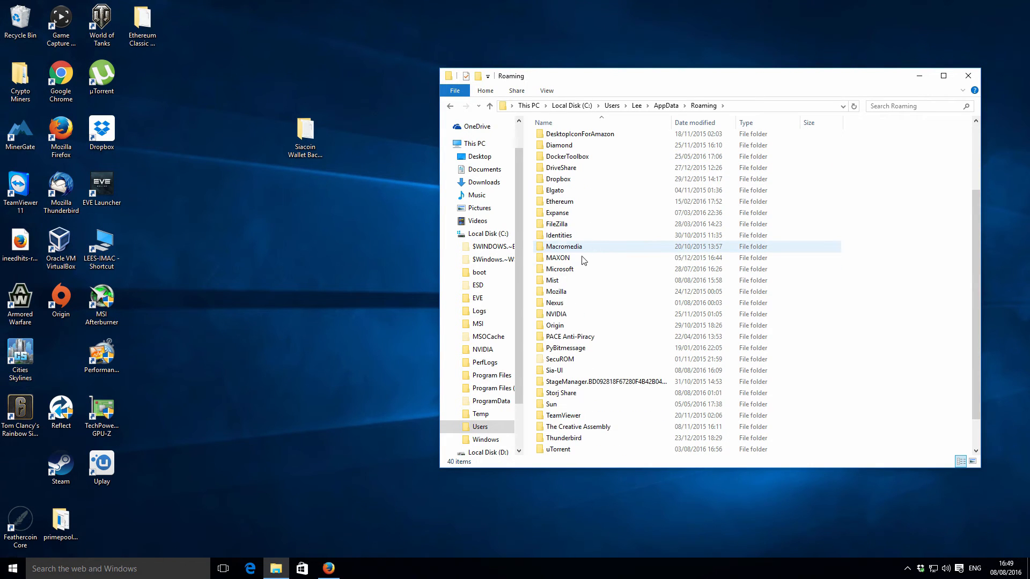
{"action": "scroll", "scroll_direction": "down", "scroll_amount": 3}
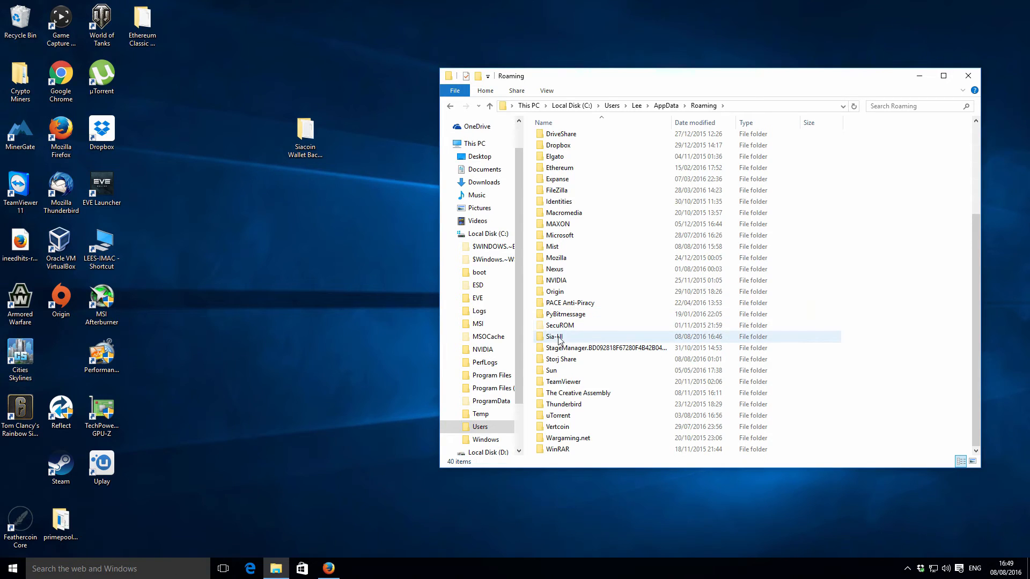
{"action": "mouse_move", "coordinate": [555, 337]}
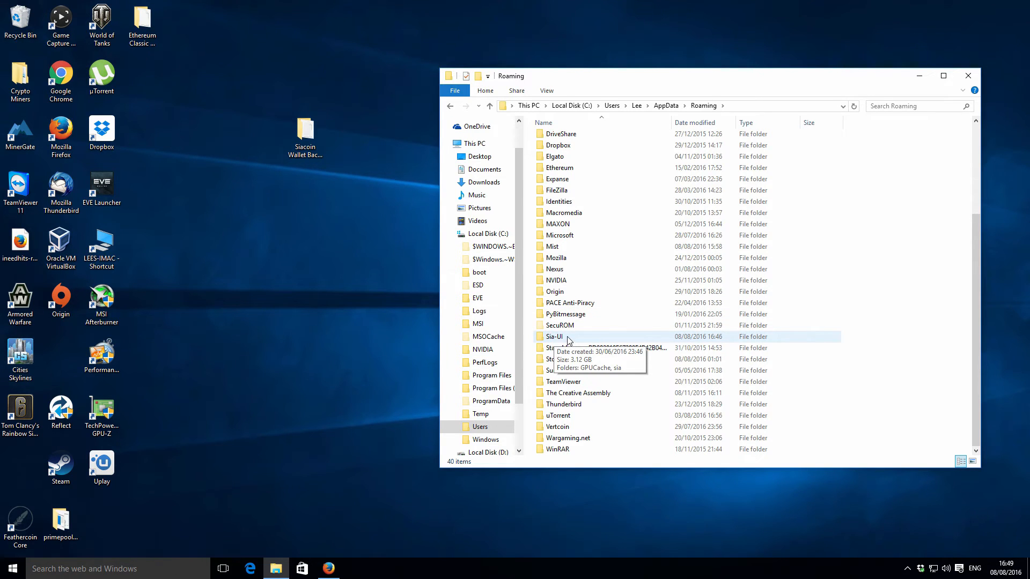
{"action": "double_click", "coordinate": [554, 336]}
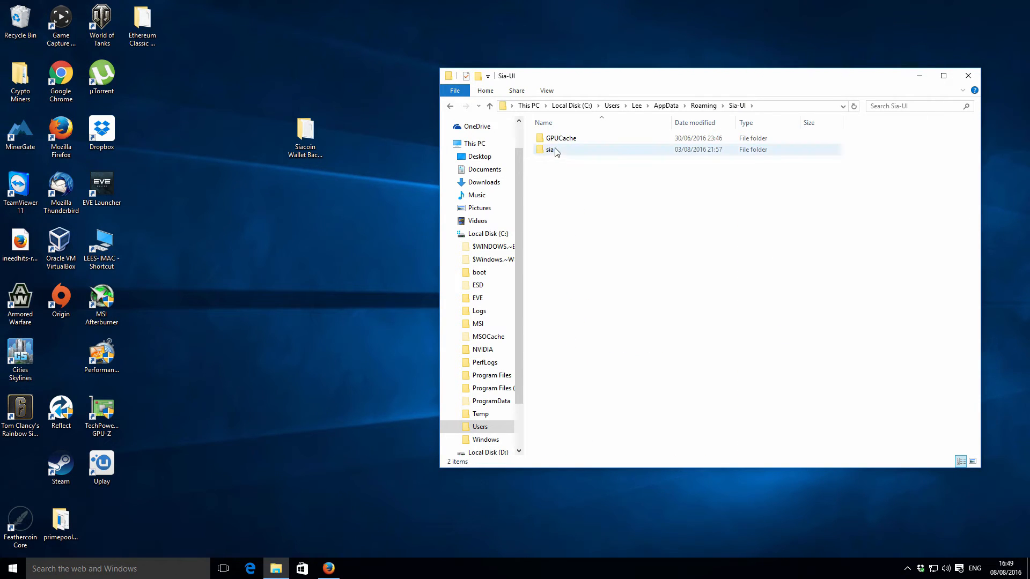
{"action": "double_click", "coordinate": [550, 150]}
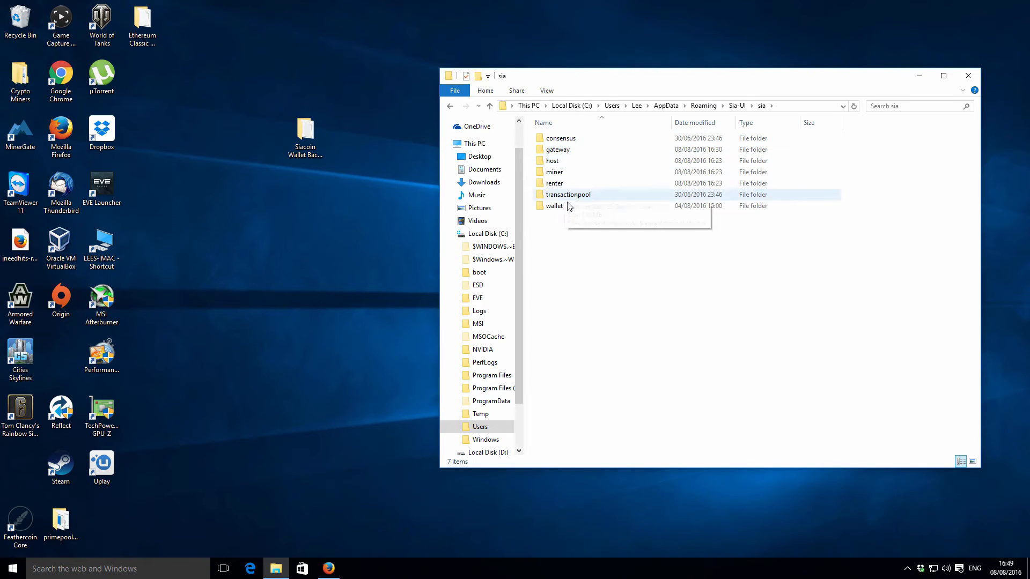
{"action": "left_click", "coordinate": [553, 205]}
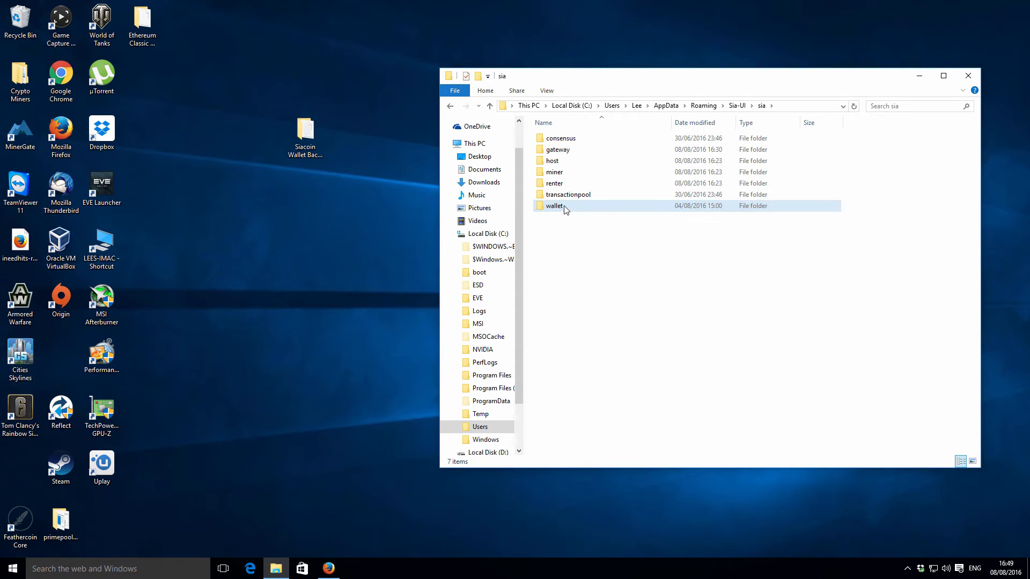
{"action": "double_click", "coordinate": [553, 205]}
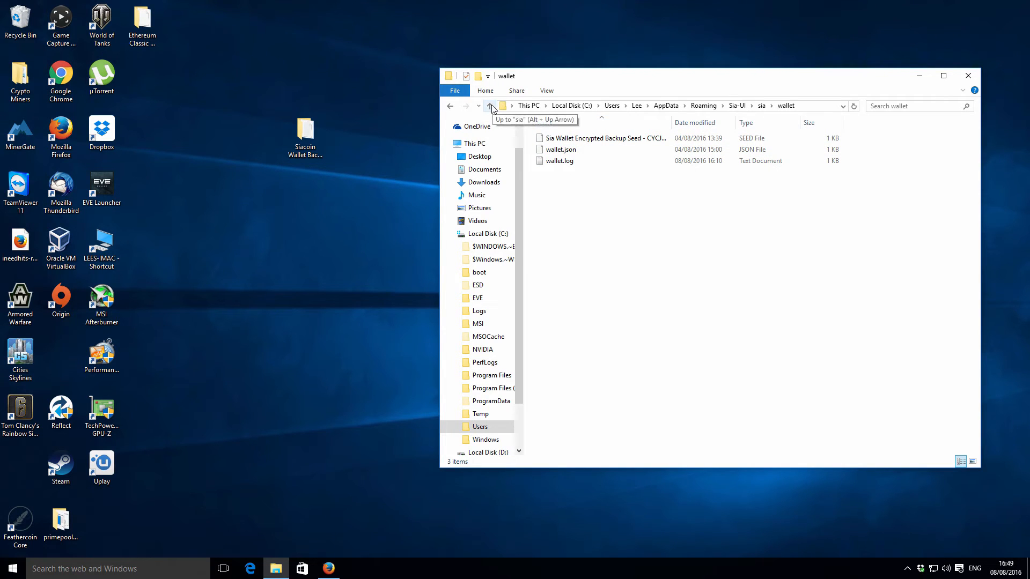
{"action": "left_click", "coordinate": [490, 105]}
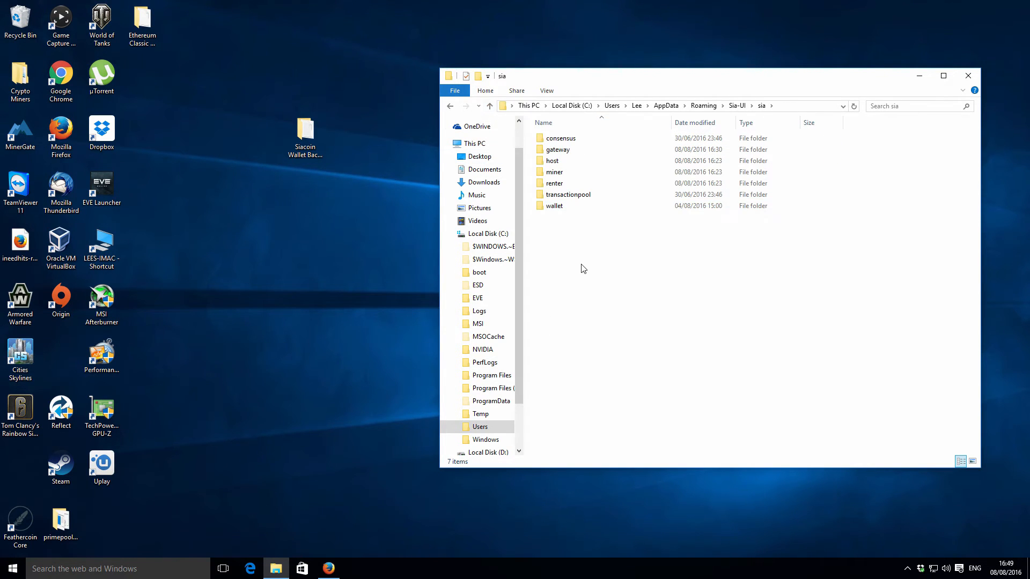
Copy the wallet folder into Siacoin Wallet Backup W10 on the desktop and close Explorer
{"action": "left_click", "coordinate": [553, 206]}
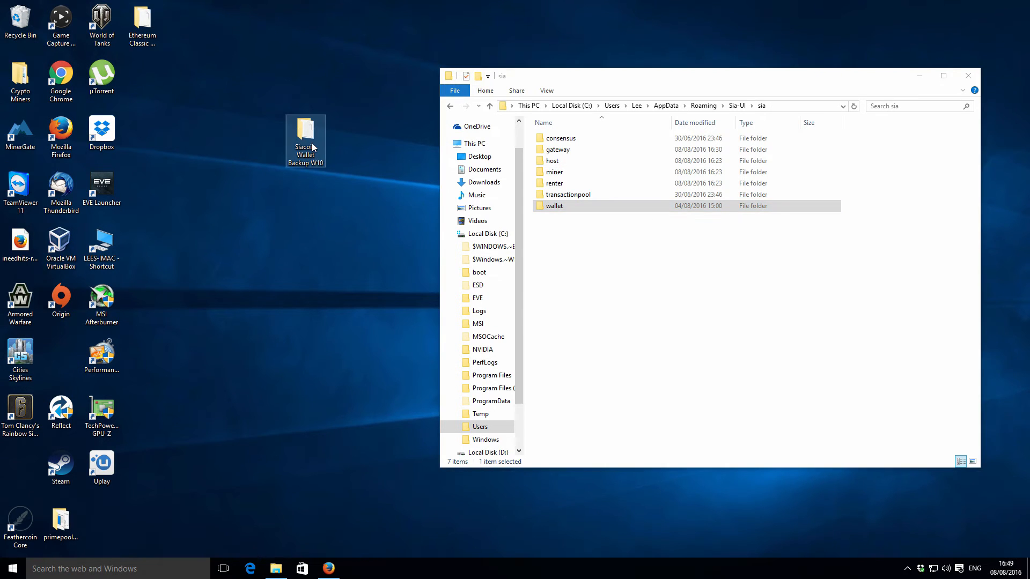
{"action": "double_click", "coordinate": [305, 135]}
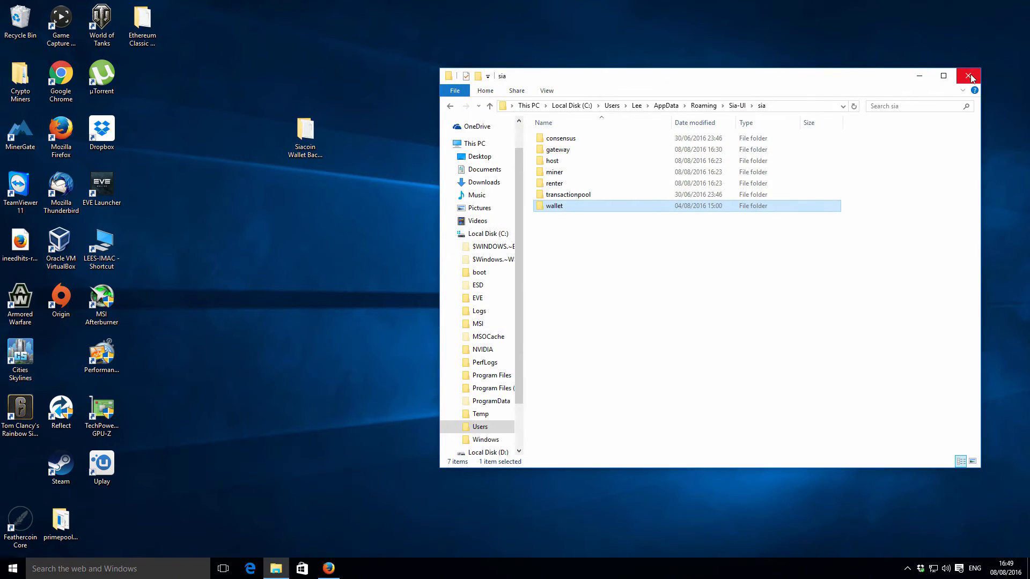
{"action": "left_click", "coordinate": [968, 76]}
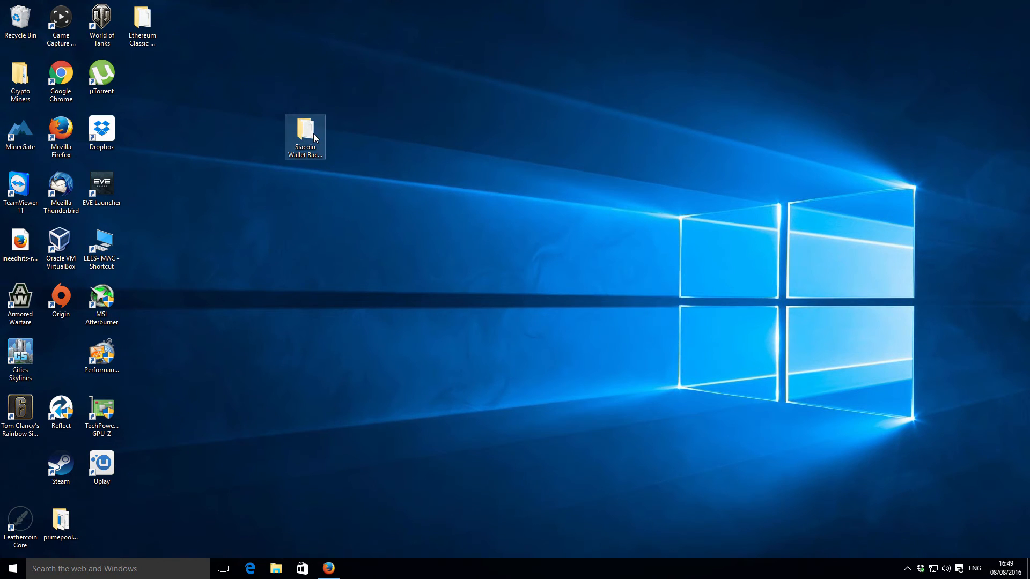
{"action": "double_click", "coordinate": [304, 134]}
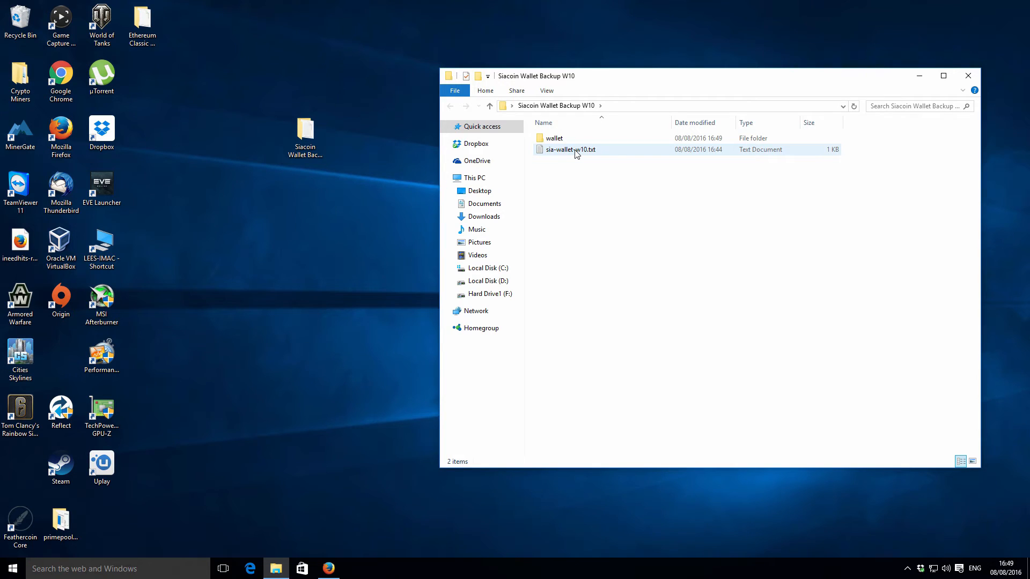
{"action": "double_click", "coordinate": [554, 138]}
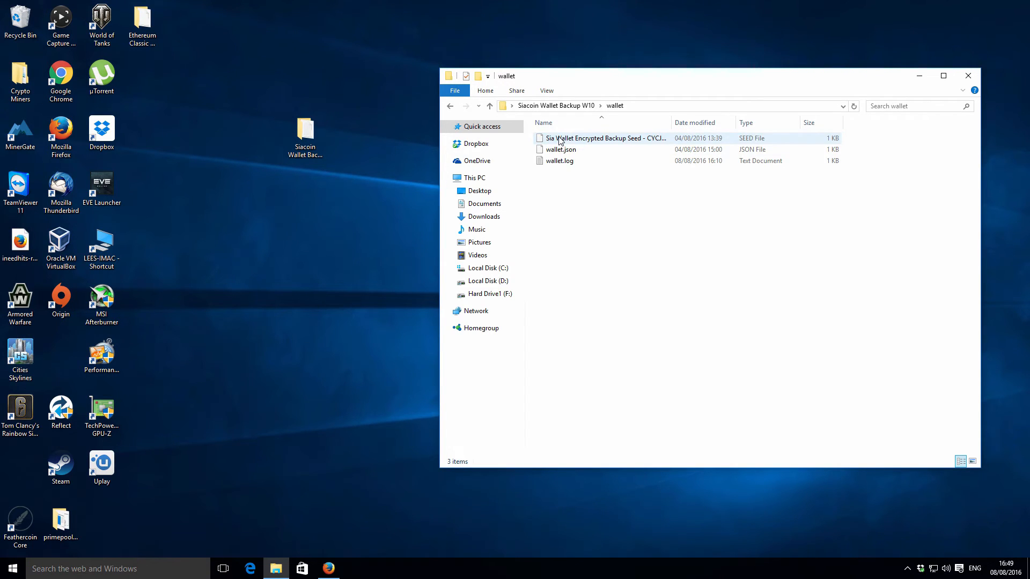
{"action": "left_click", "coordinate": [489, 105]}
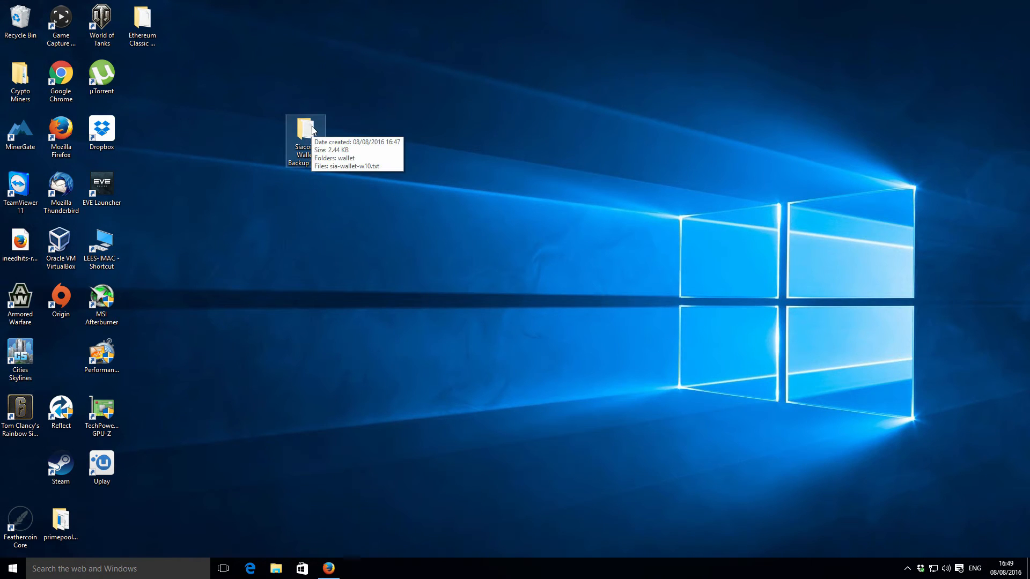
{"action": "mouse_move", "coordinate": [305, 140]}
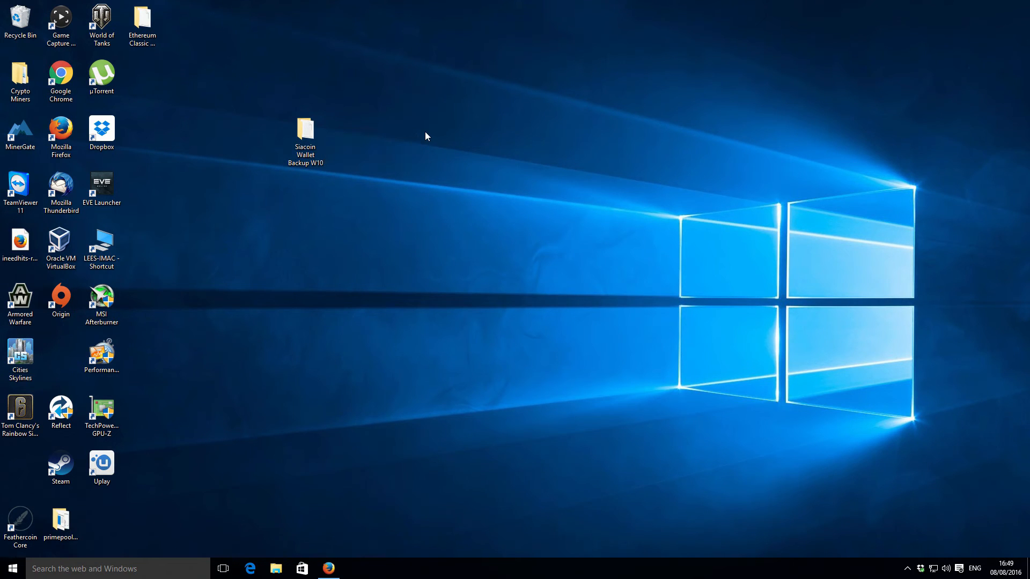
Shift the backup folder right and confirm it holds wallet and sia-wallet-w10.txt (2.44 KB)
{"action": "left_click", "coordinate": [304, 129]}
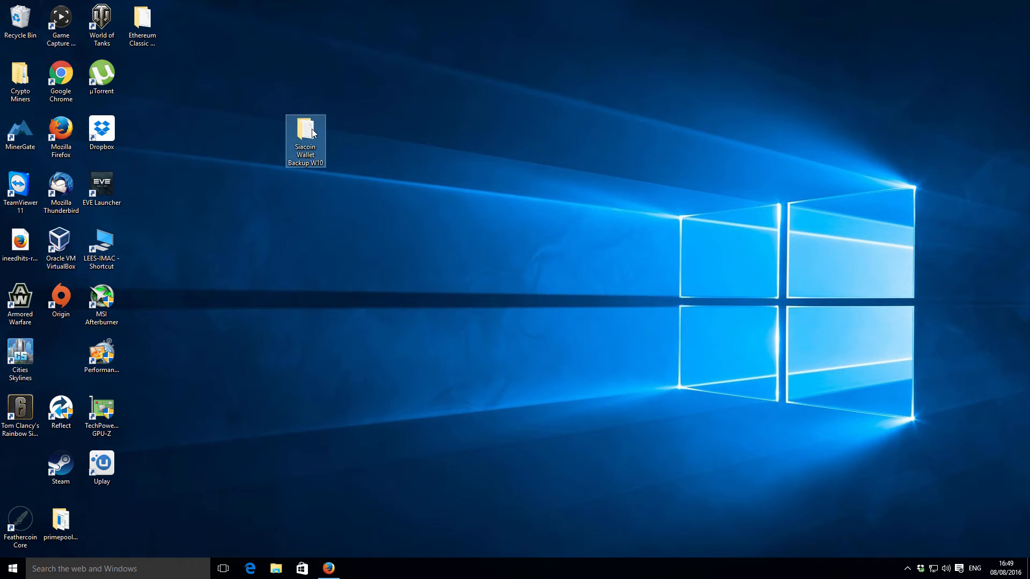
{"action": "left_click_drag", "start_coordinate": [305, 140], "coordinate": [346, 140]}
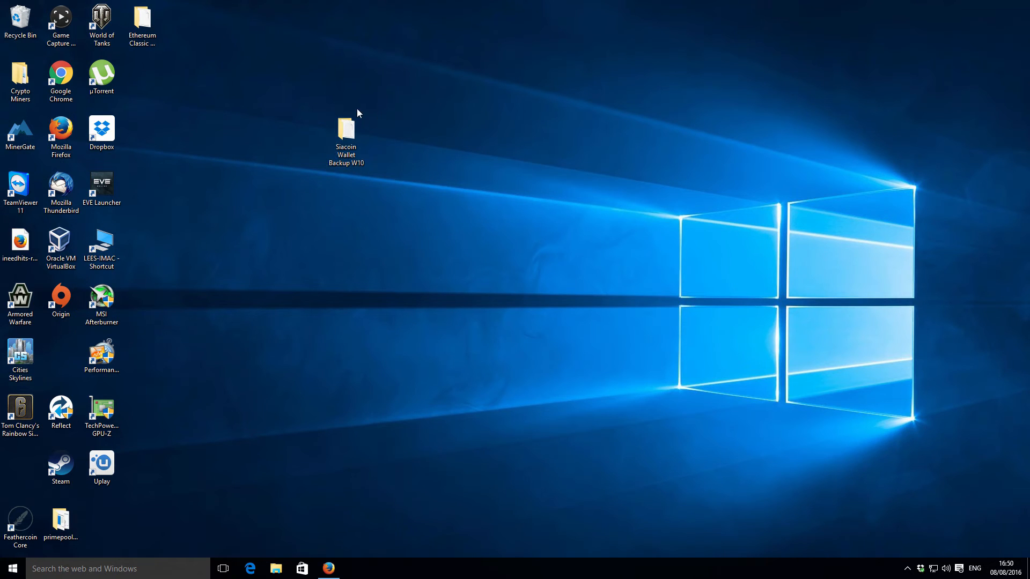
{"action": "mouse_move", "coordinate": [330, 117]}
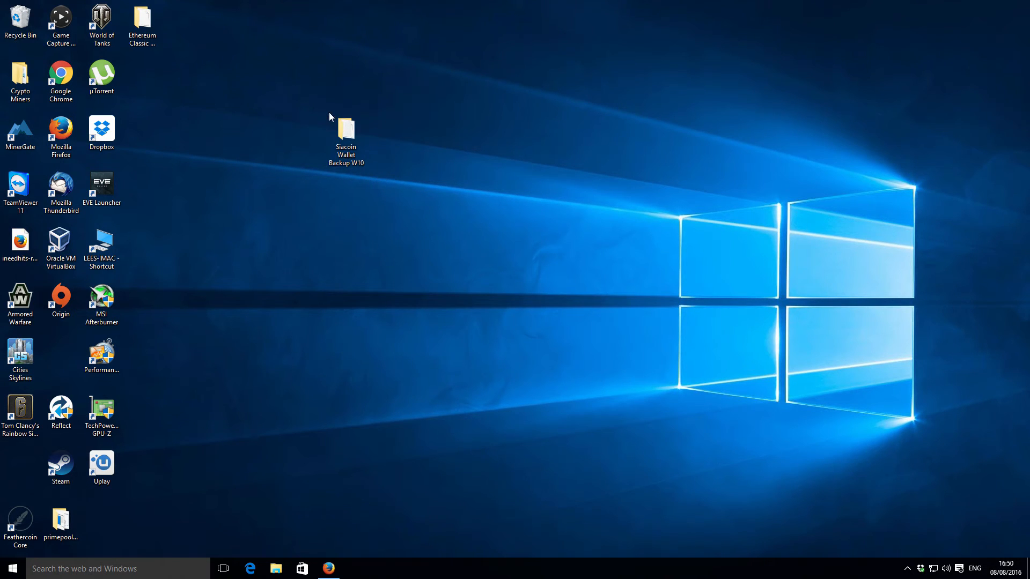
{"action": "left_click", "coordinate": [345, 128]}
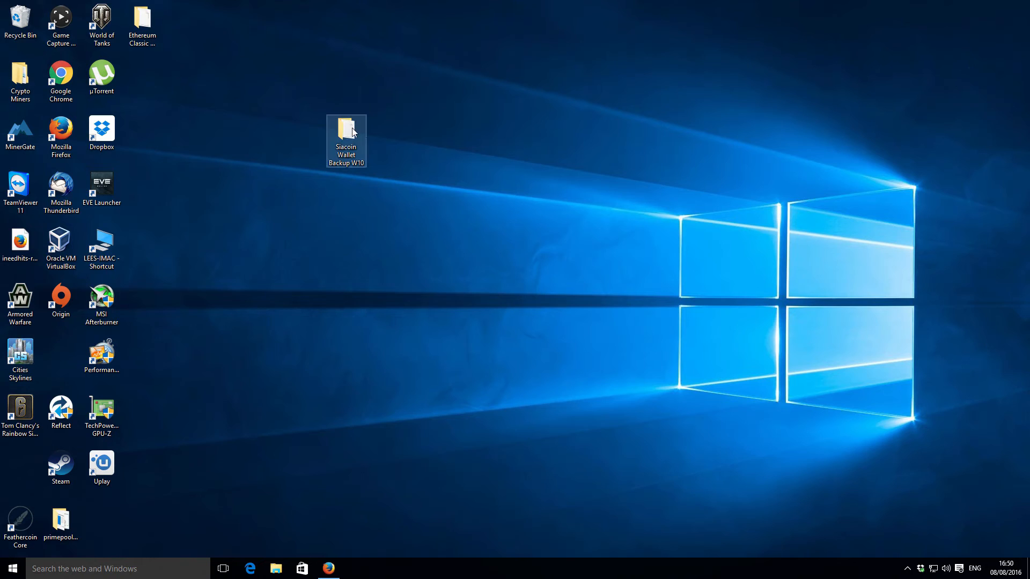
{"action": "mouse_move", "coordinate": [351, 135]}
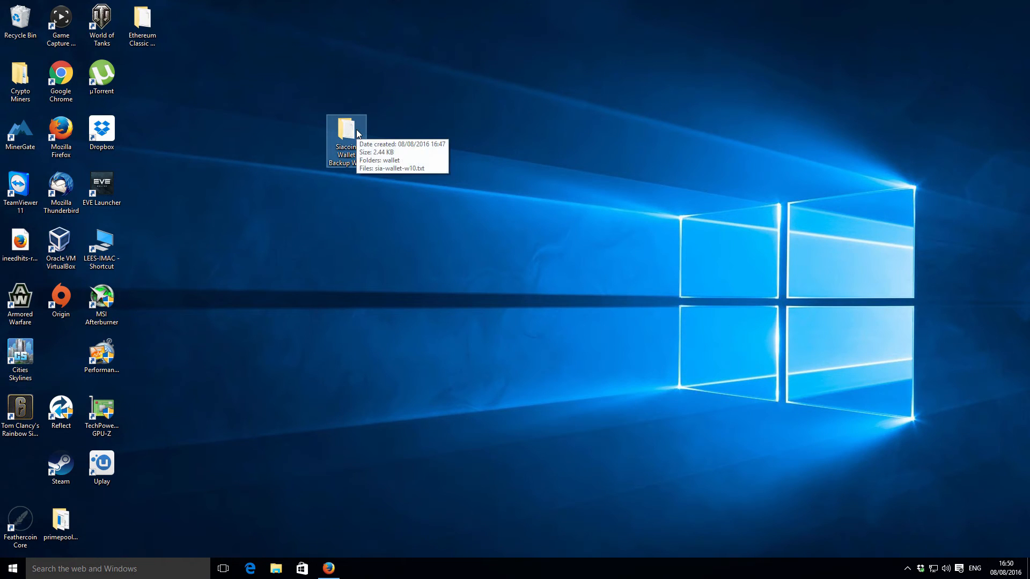
{"action": "mouse_move", "coordinate": [352, 126]}
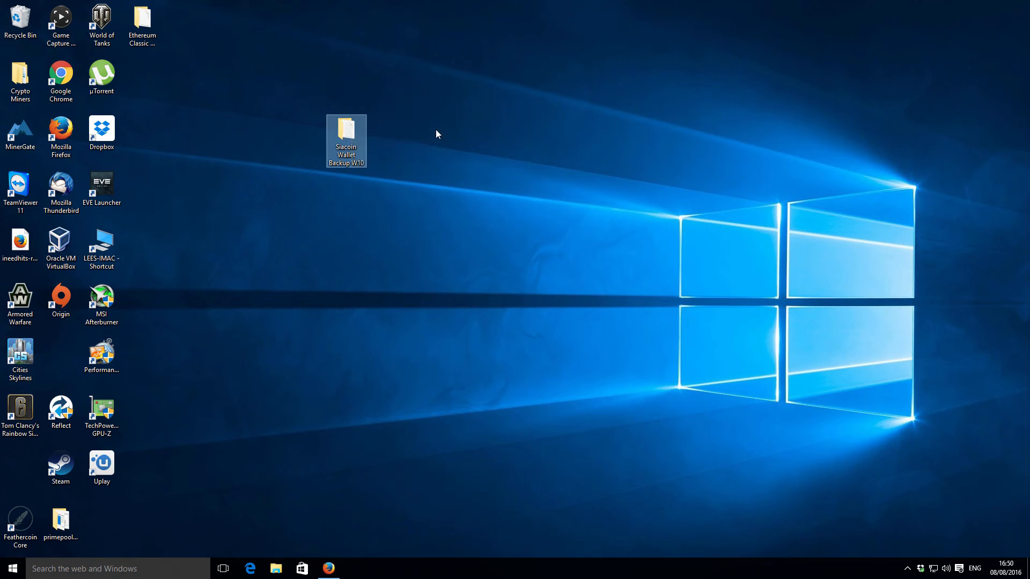
{"action": "left_click", "coordinate": [346, 135]}
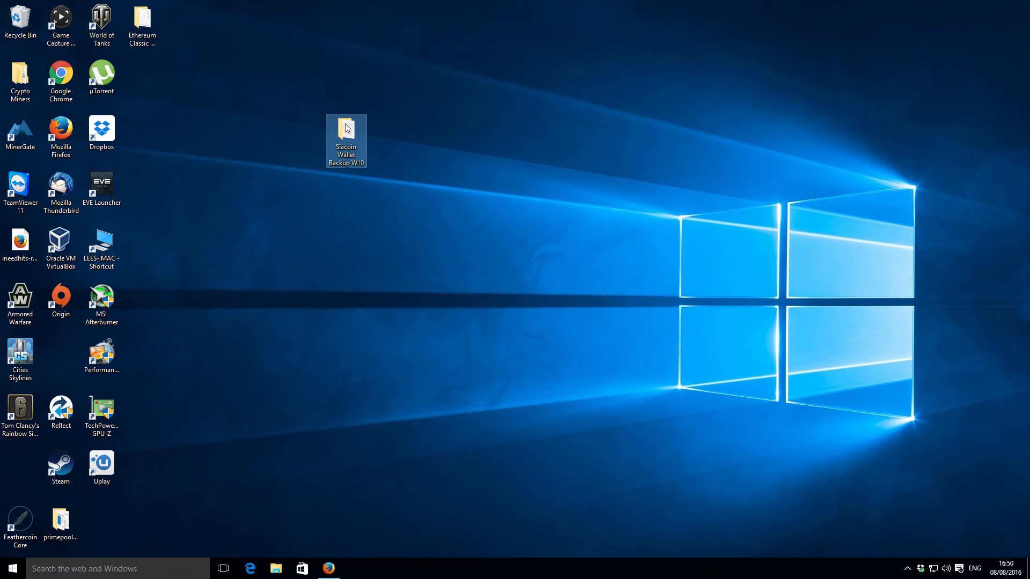
{"action": "mouse_move", "coordinate": [348, 131]}
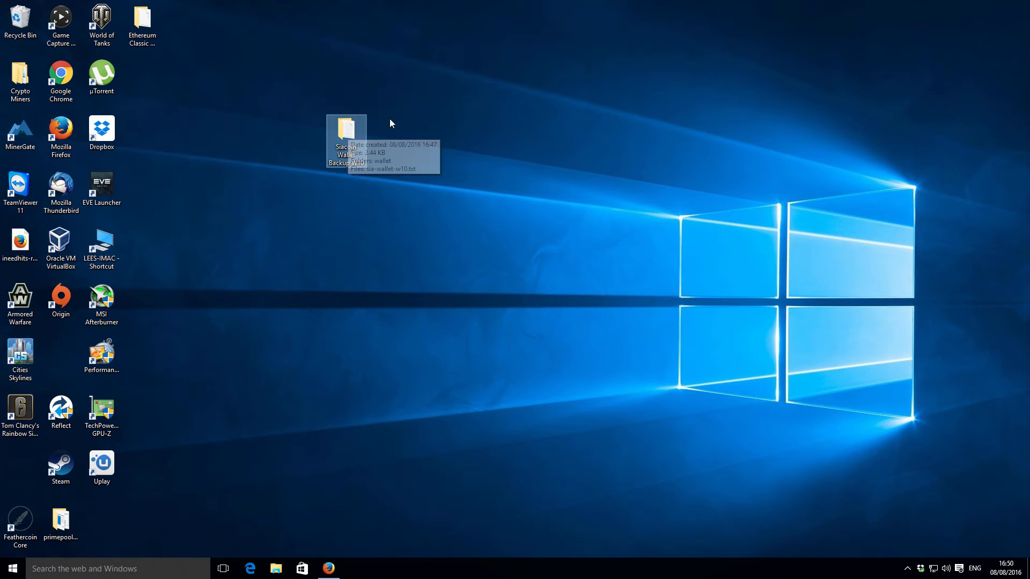
{"action": "mouse_move", "coordinate": [345, 129]}
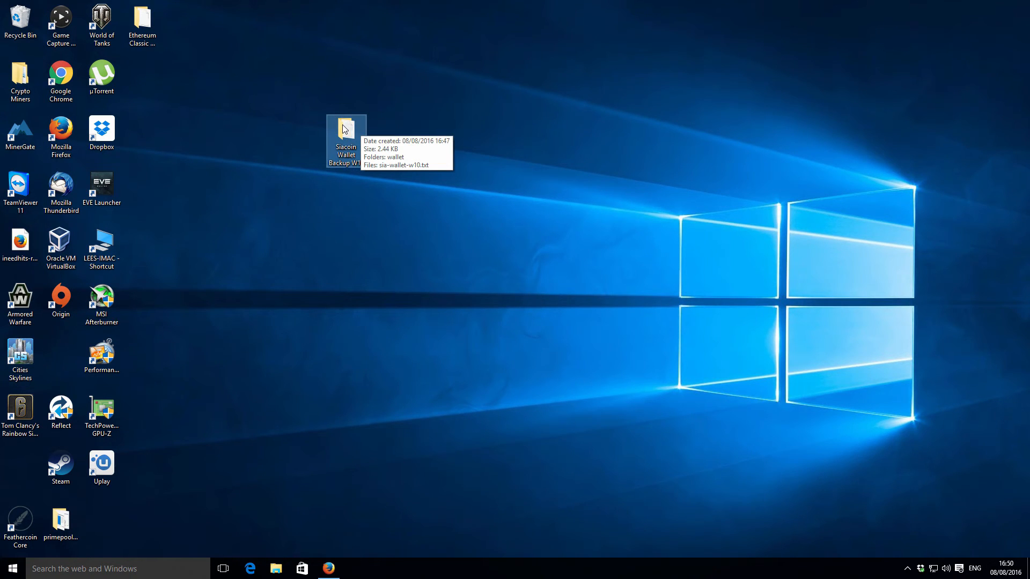
{"action": "mouse_move", "coordinate": [351, 126]}
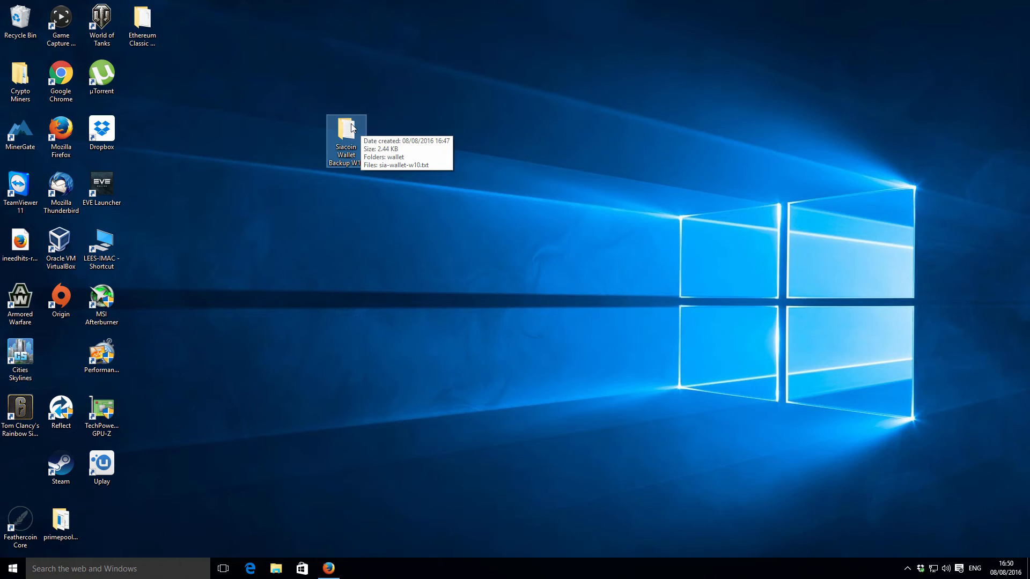
Archive the backup folder with WinRAR as Siacoin Wallet Backup W10.rar, setting a password
{"action": "right_click", "coordinate": [345, 141]}
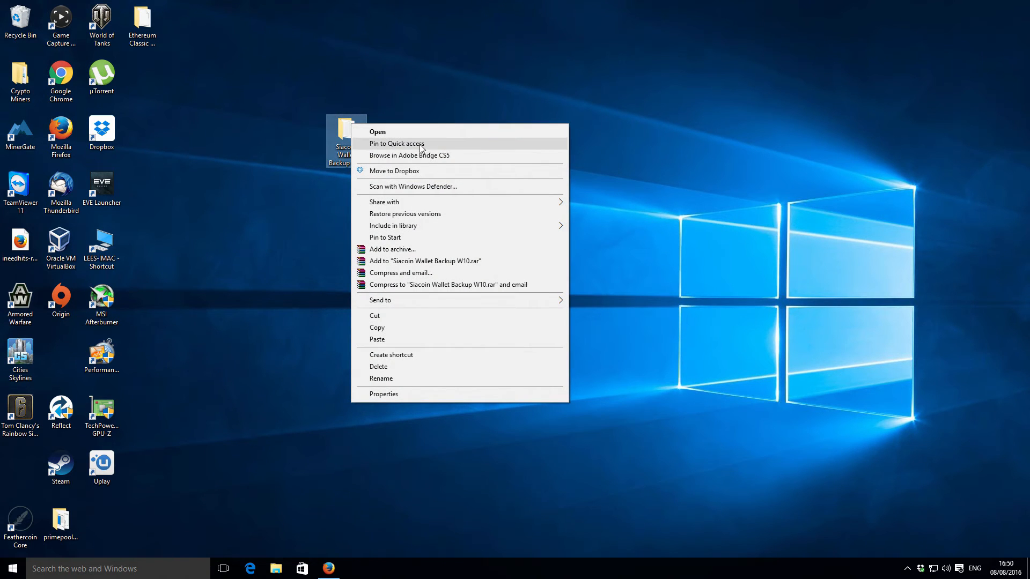
{"action": "mouse_move", "coordinate": [422, 253]}
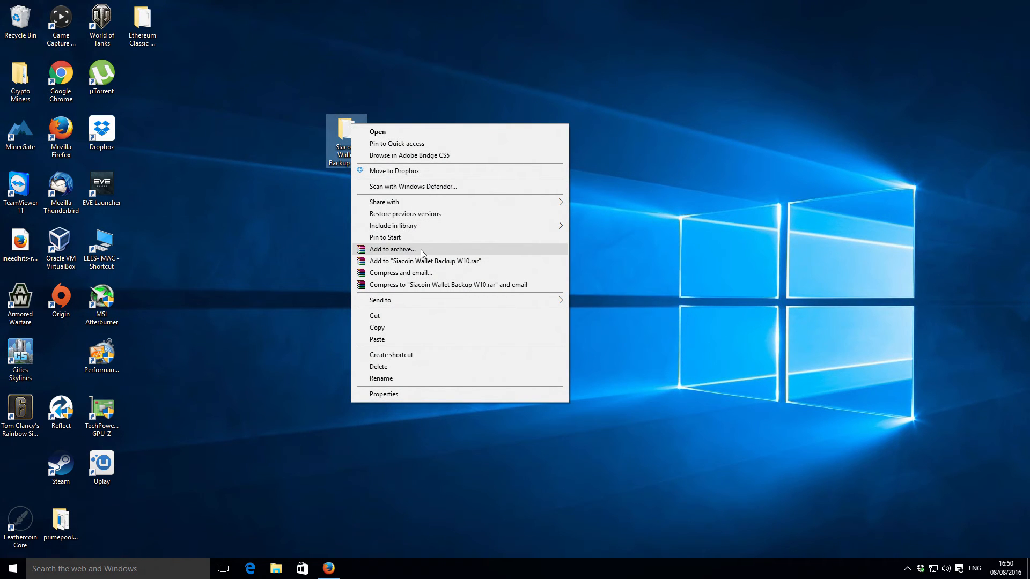
{"action": "left_click", "coordinate": [392, 249]}
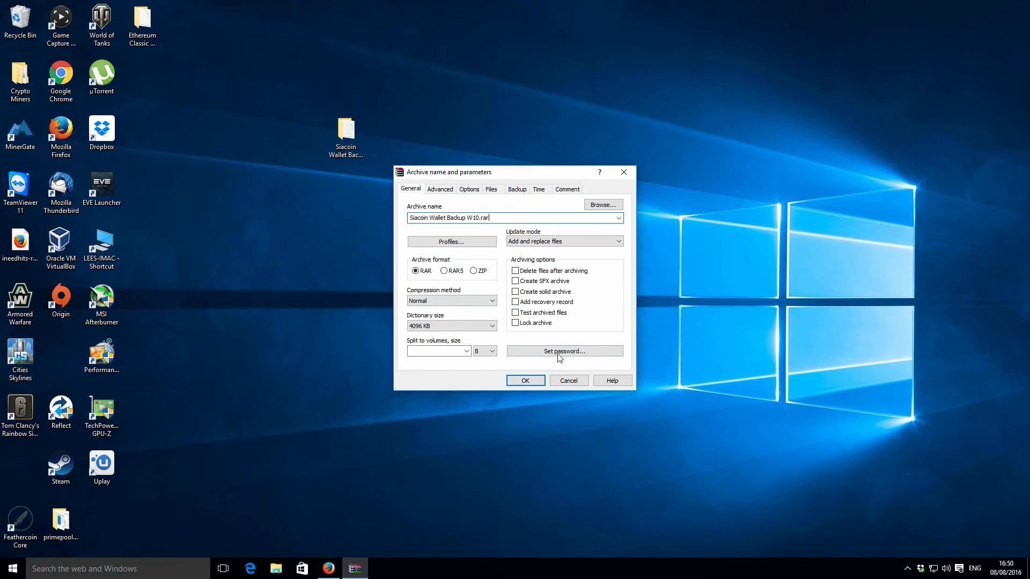
{"action": "mouse_move", "coordinate": [598, 354]}
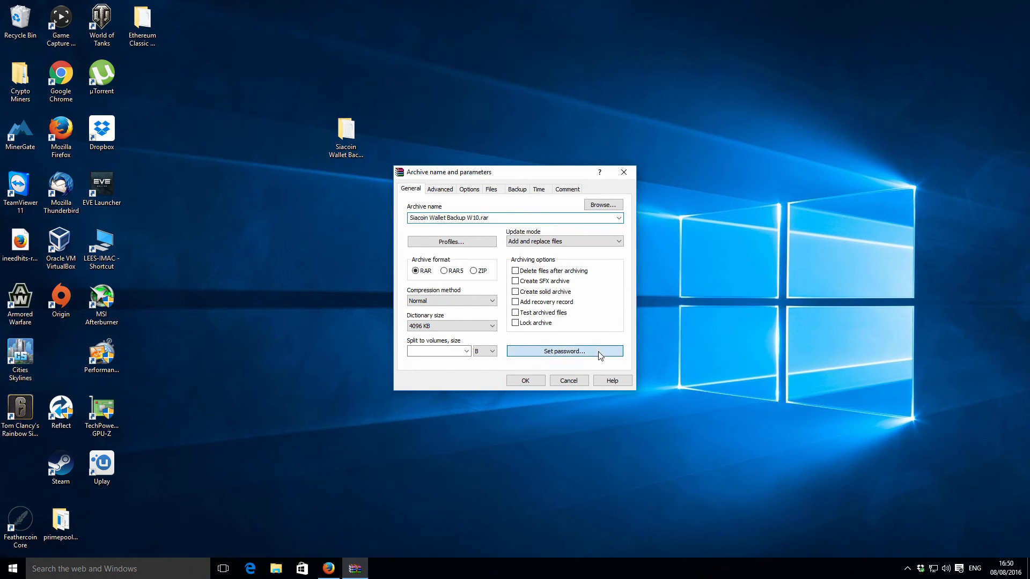
{"action": "left_click", "coordinate": [563, 350]}
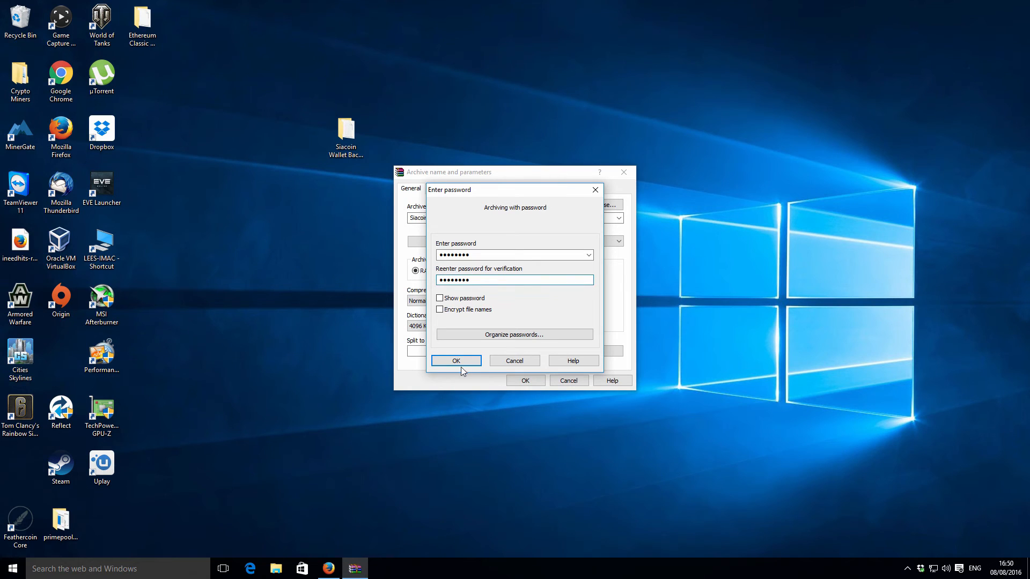
{"action": "left_click", "coordinate": [455, 360]}
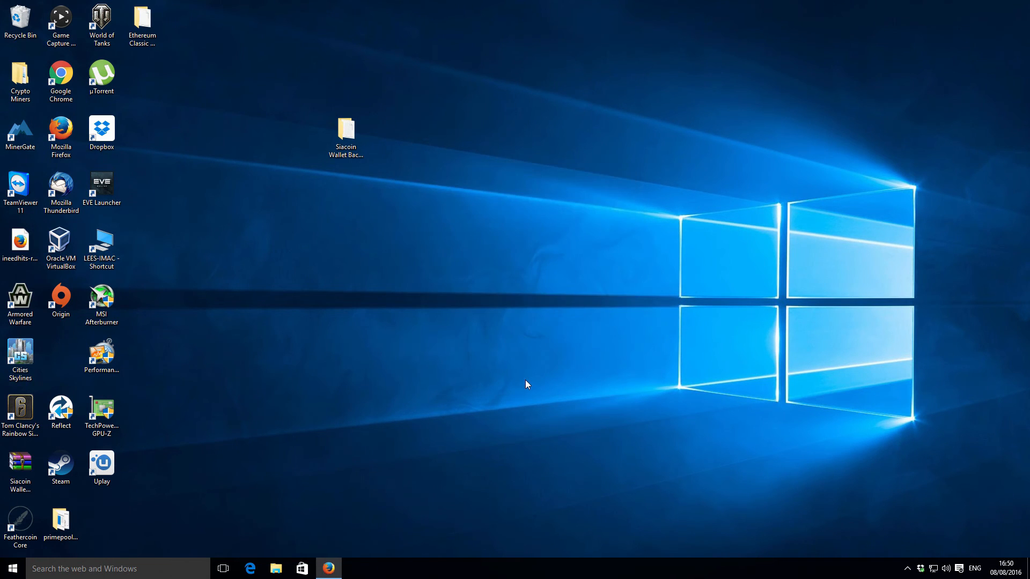
{"action": "mouse_move", "coordinate": [548, 279]}
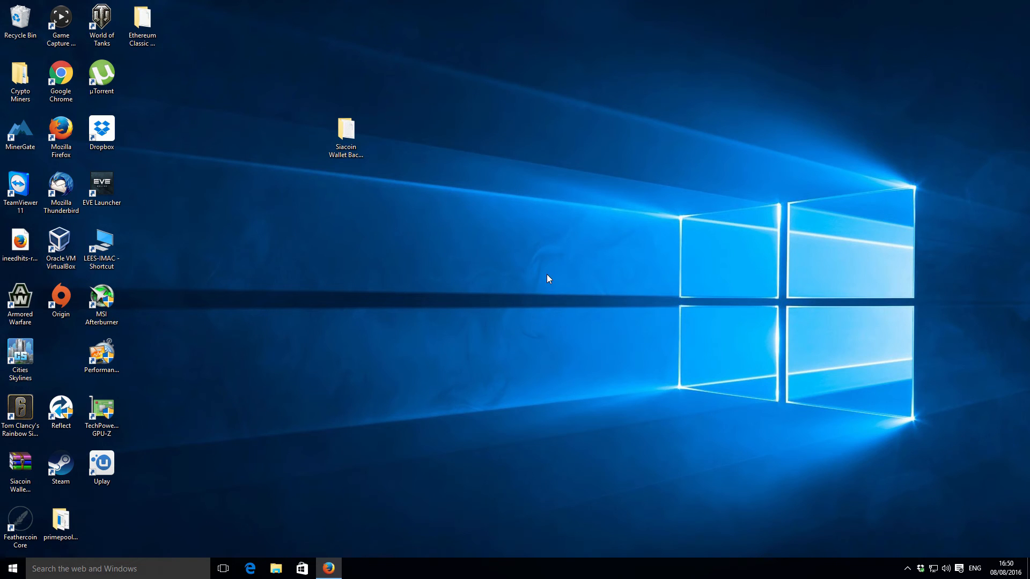
Delete the original backup folder and open the .rar to see wallet and encrypted sia-wallet-w10.txt
{"action": "left_click", "coordinate": [19, 467]}
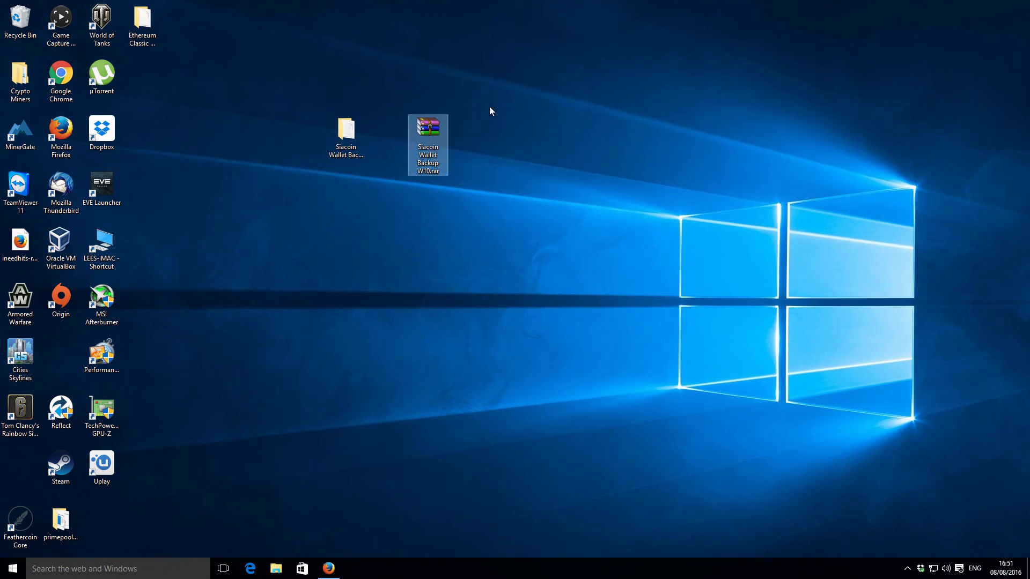
{"action": "mouse_move", "coordinate": [427, 128]}
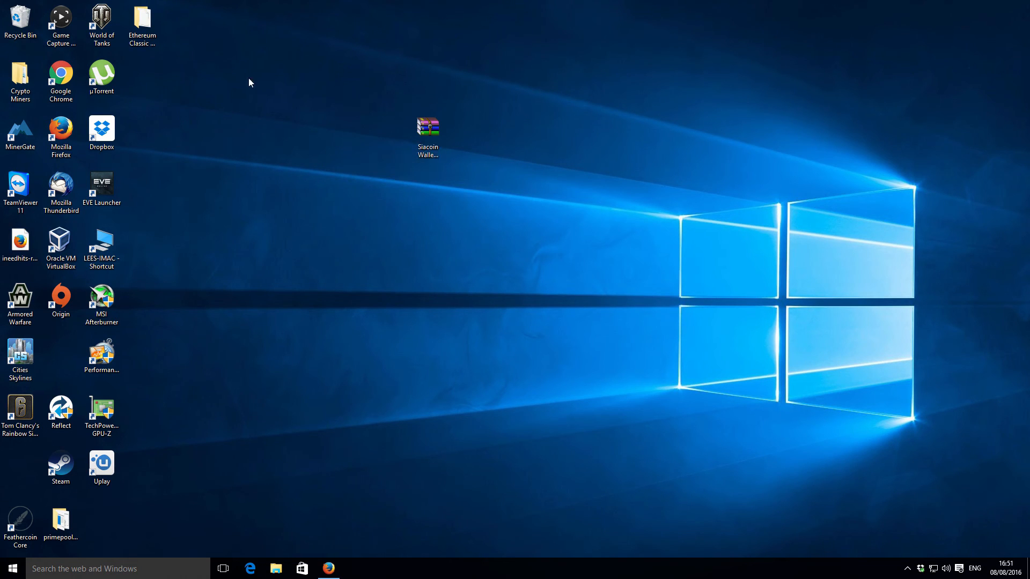
{"action": "left_click", "coordinate": [428, 126]}
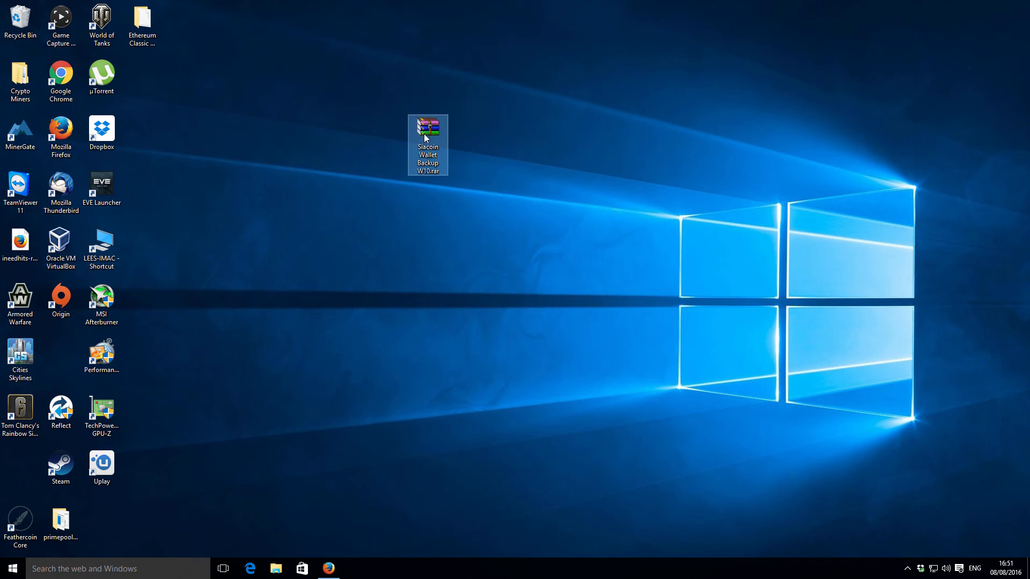
{"action": "mouse_move", "coordinate": [427, 128]}
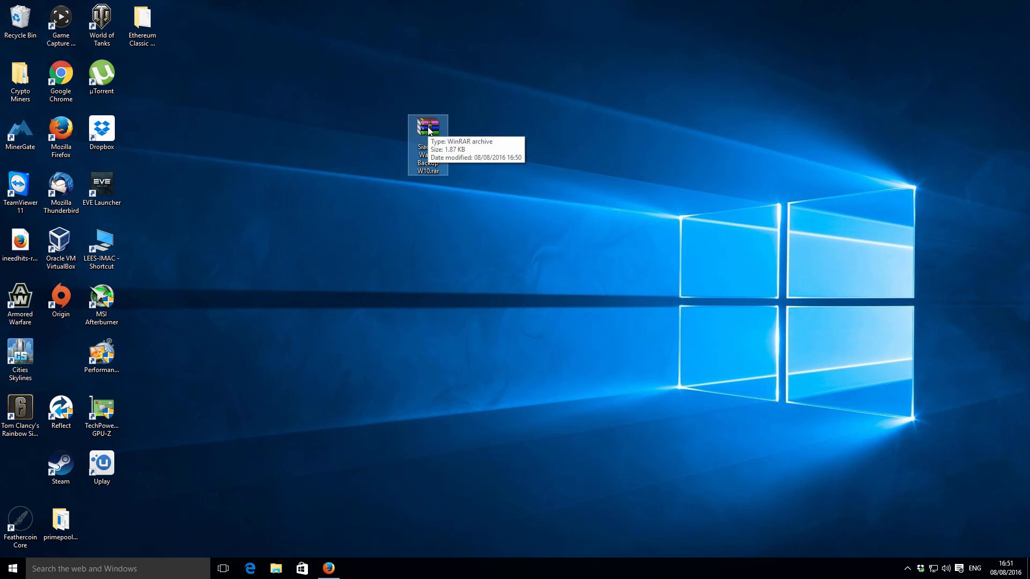
{"action": "mouse_move", "coordinate": [213, 142]}
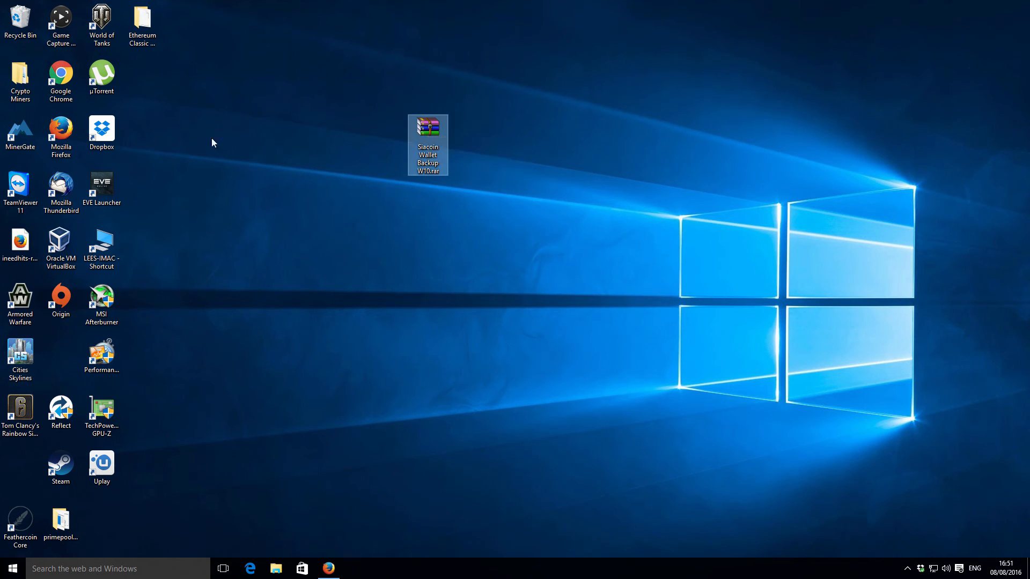
{"action": "mouse_move", "coordinate": [539, 147]}
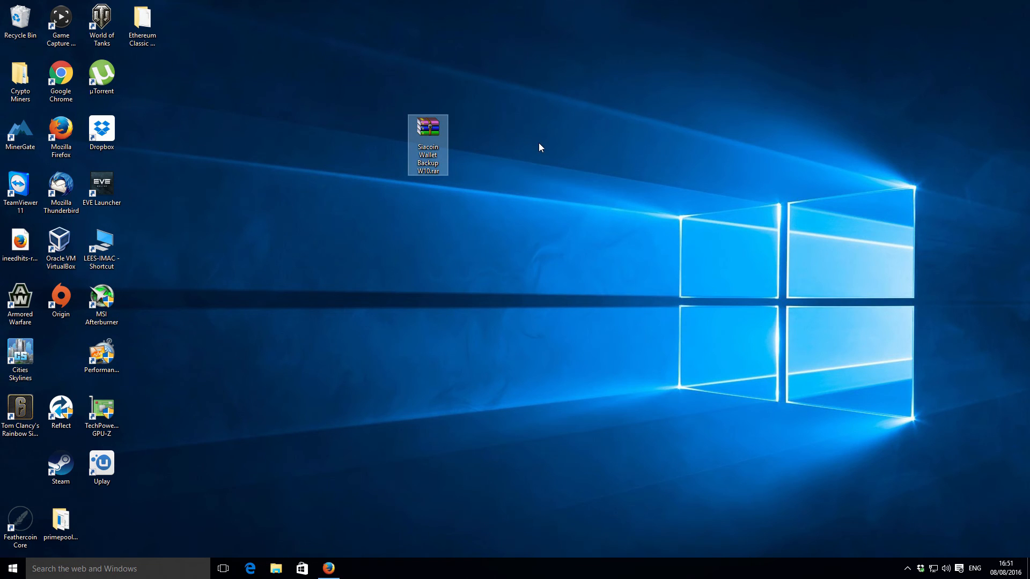
{"action": "mouse_move", "coordinate": [525, 144]}
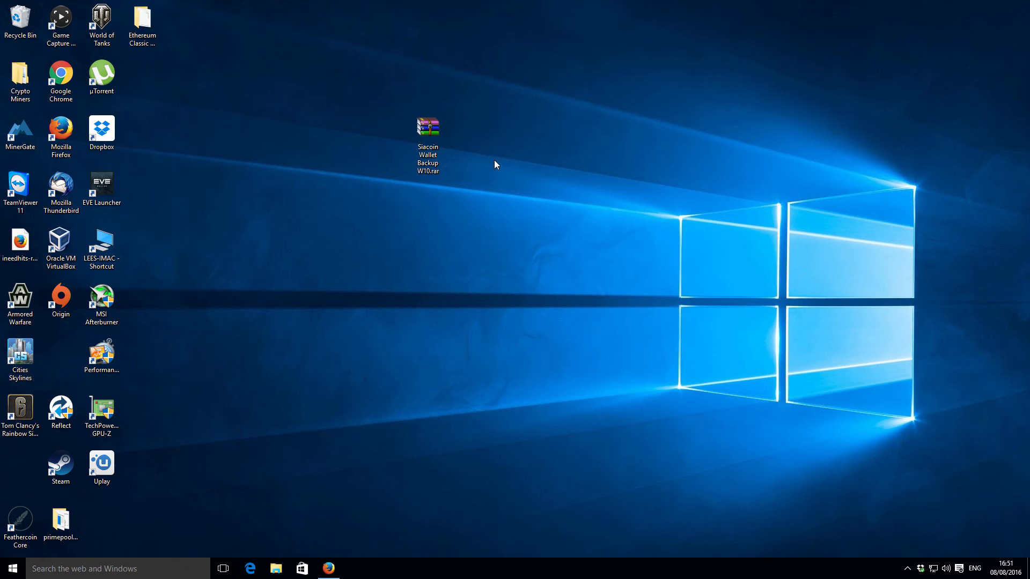
{"action": "left_click", "coordinate": [428, 126]}
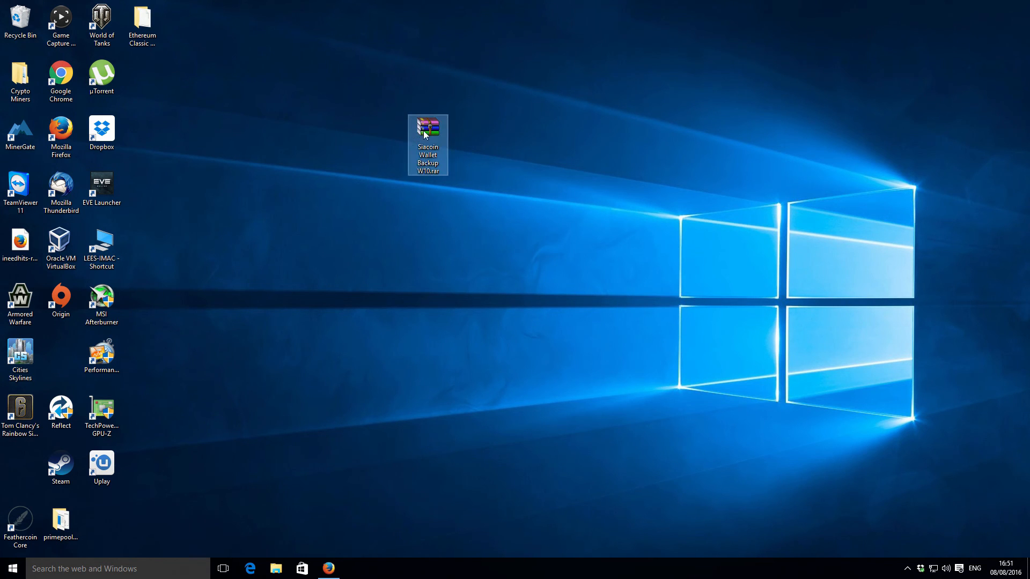
{"action": "left_click", "coordinate": [486, 85]}
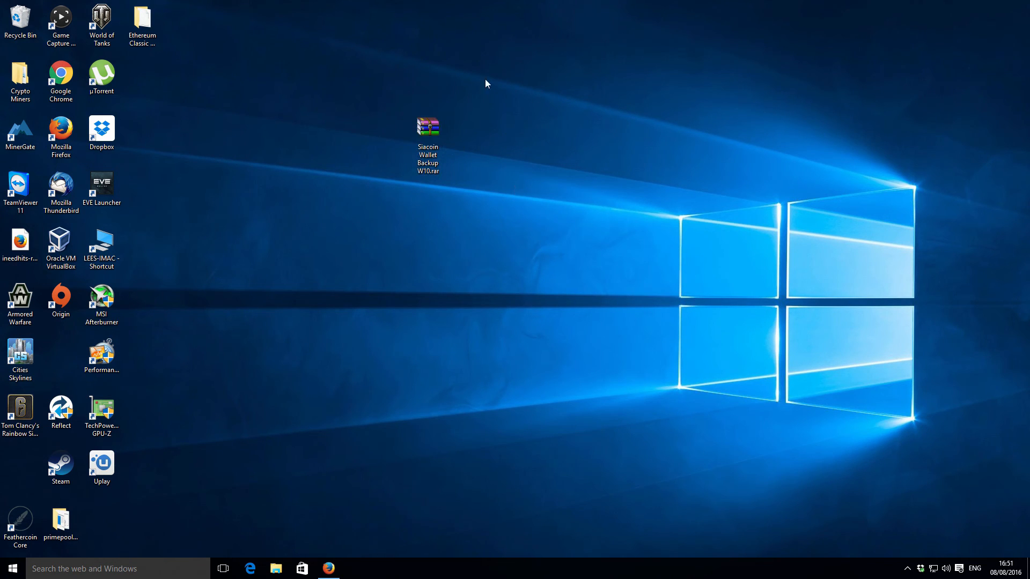
{"action": "left_click", "coordinate": [427, 144]}
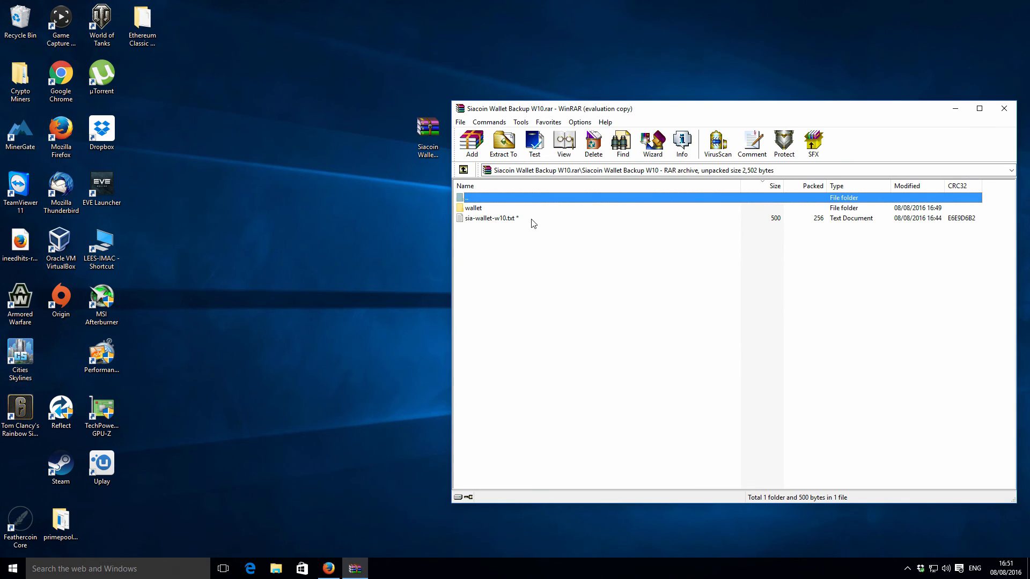
{"action": "left_click", "coordinate": [491, 217]}
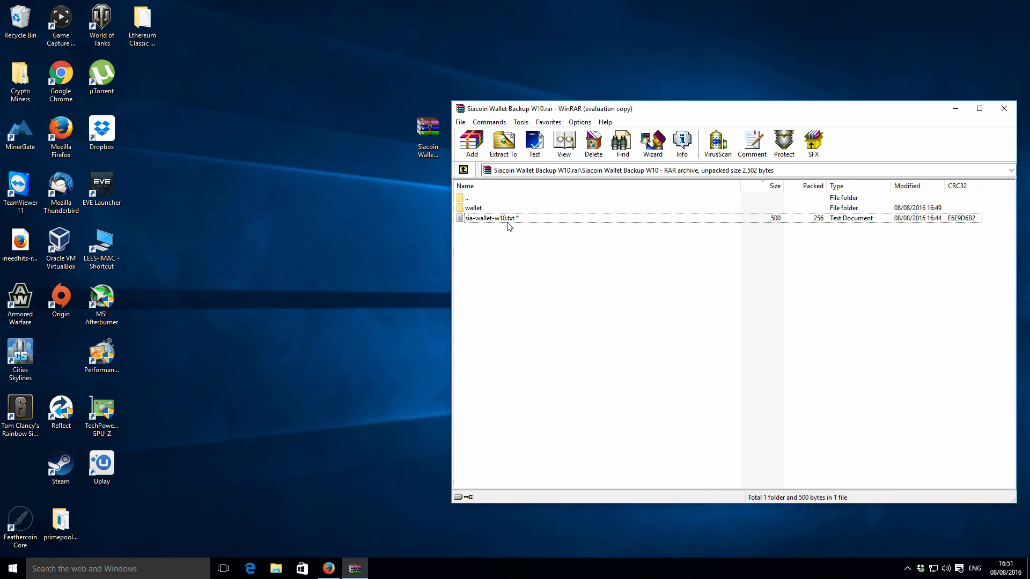
{"action": "mouse_move", "coordinate": [488, 246]}
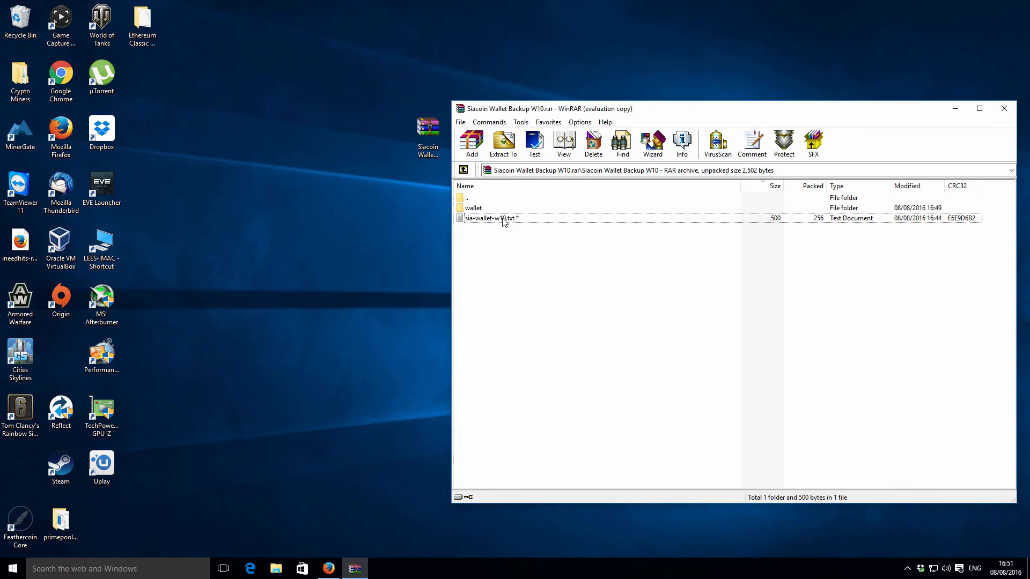
{"action": "double_click", "coordinate": [489, 218]}
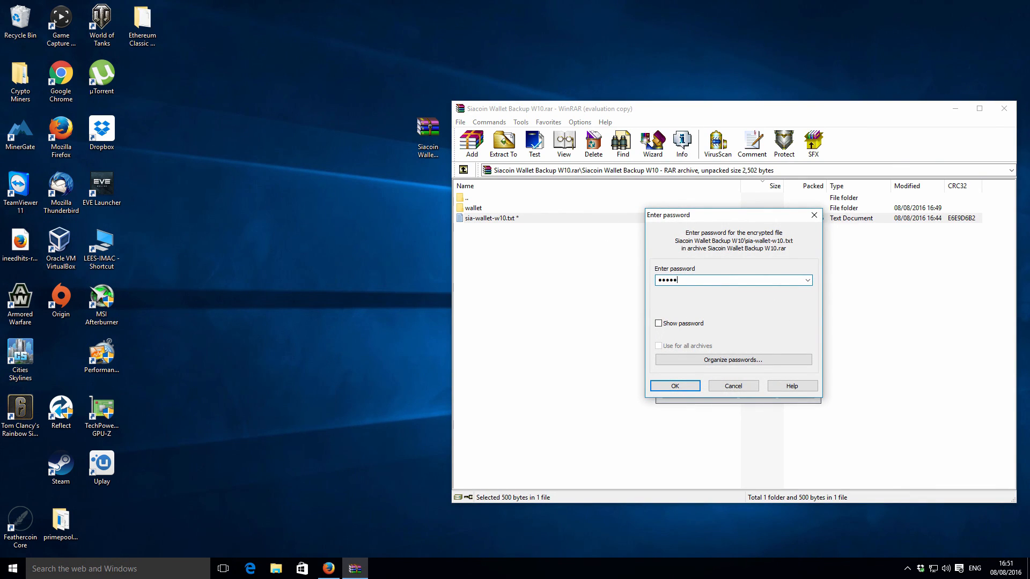
{"action": "left_click", "coordinate": [674, 386]}
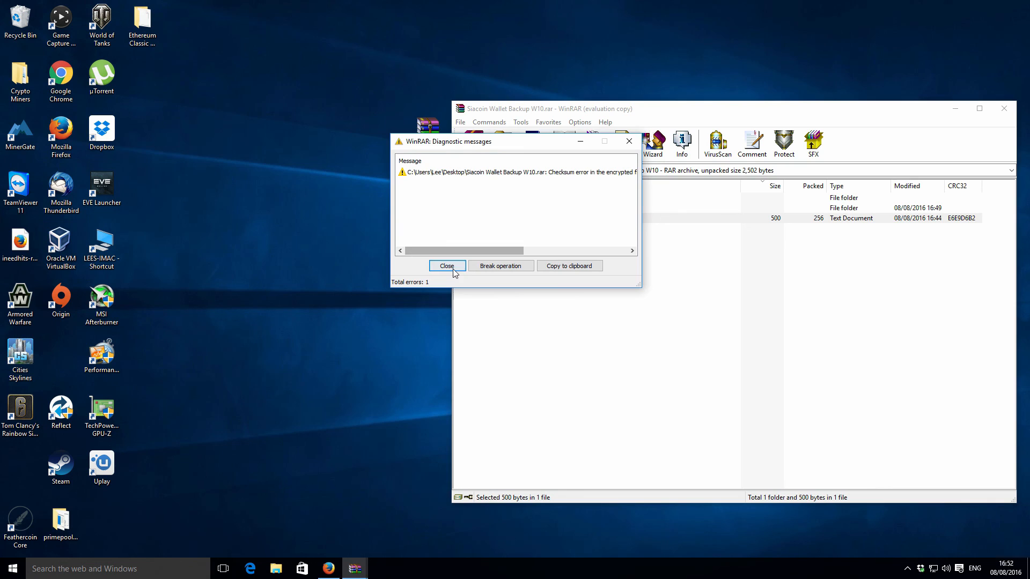
{"action": "left_click", "coordinate": [447, 265]}
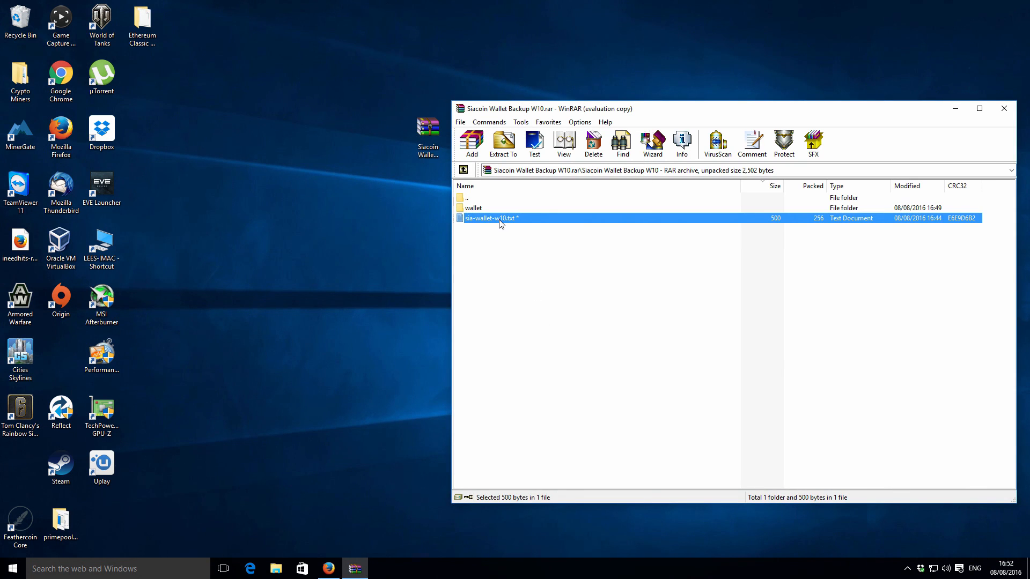
Open sia-wallet-w10.txt from the archive with the password, then close WinRAR and Notepad
{"action": "double_click", "coordinate": [494, 217]}
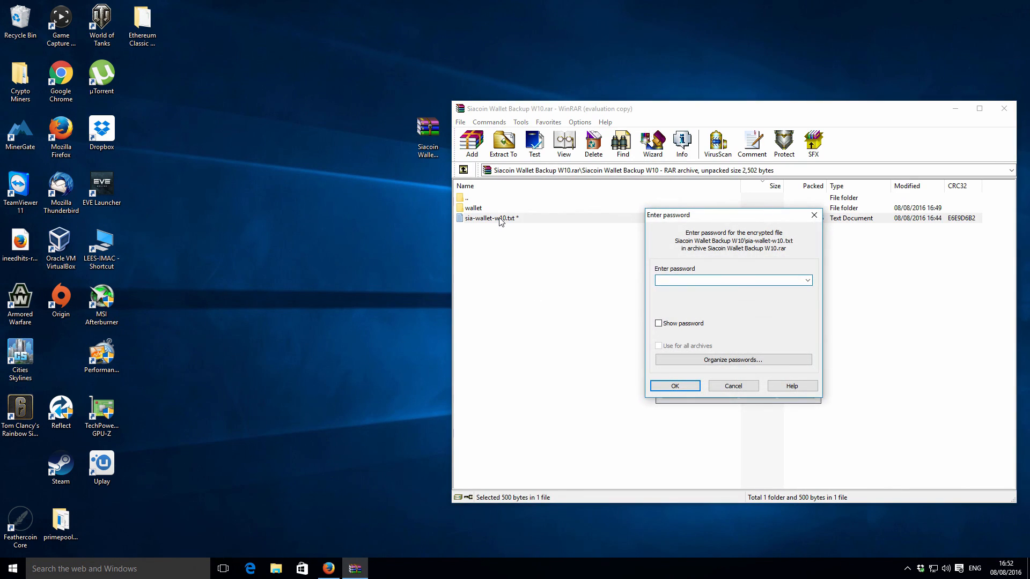
{"action": "type", "text": "**"}
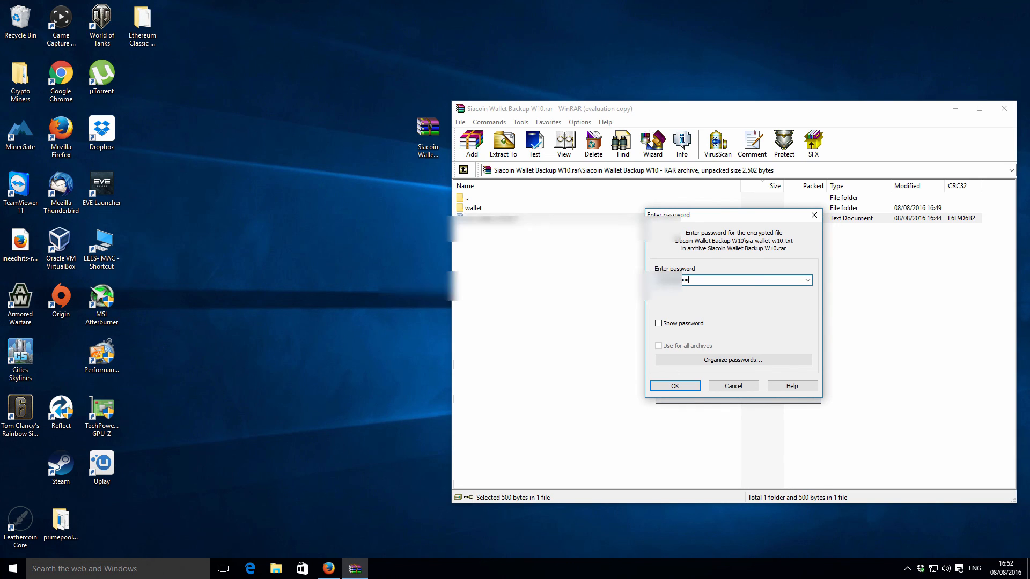
{"action": "left_click", "coordinate": [674, 386]}
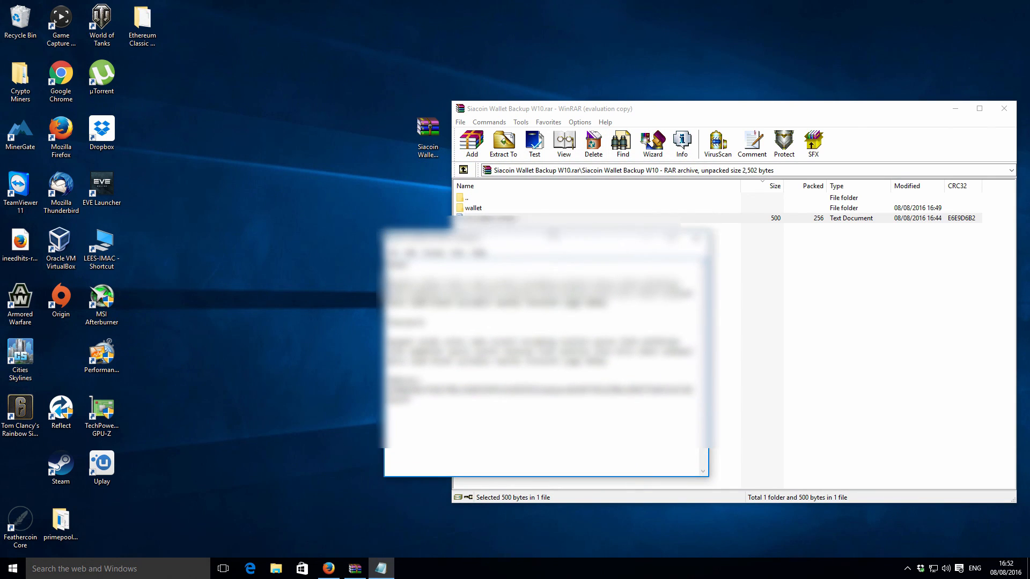
{"action": "double_click", "coordinate": [473, 208]}
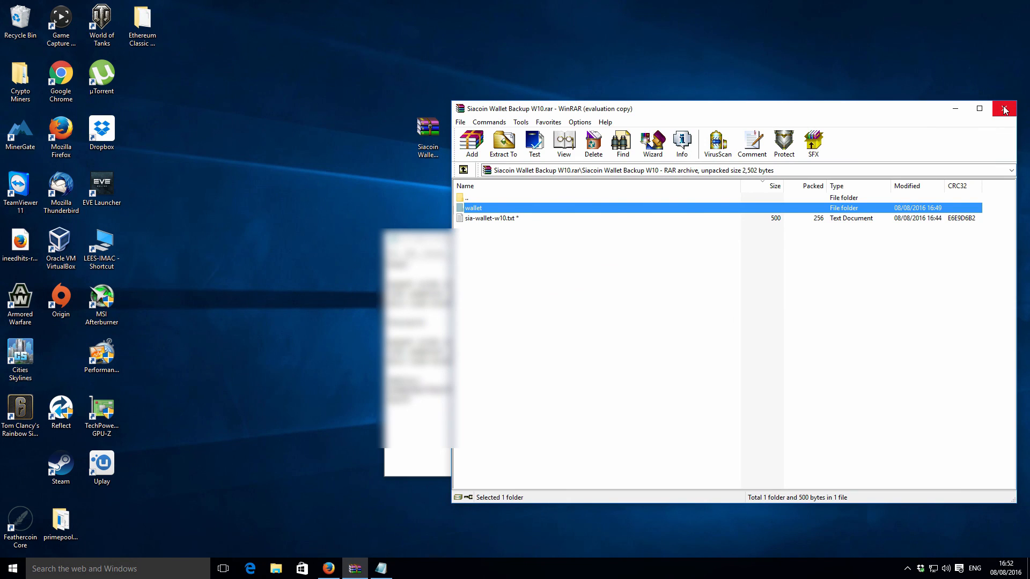
{"action": "left_click", "coordinate": [1004, 108]}
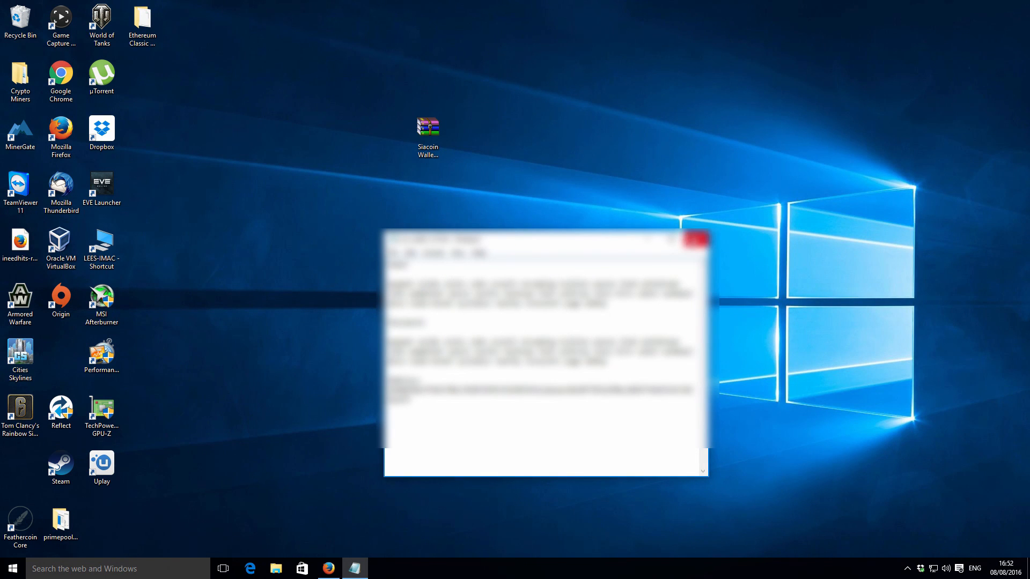
{"action": "left_click", "coordinate": [695, 239]}
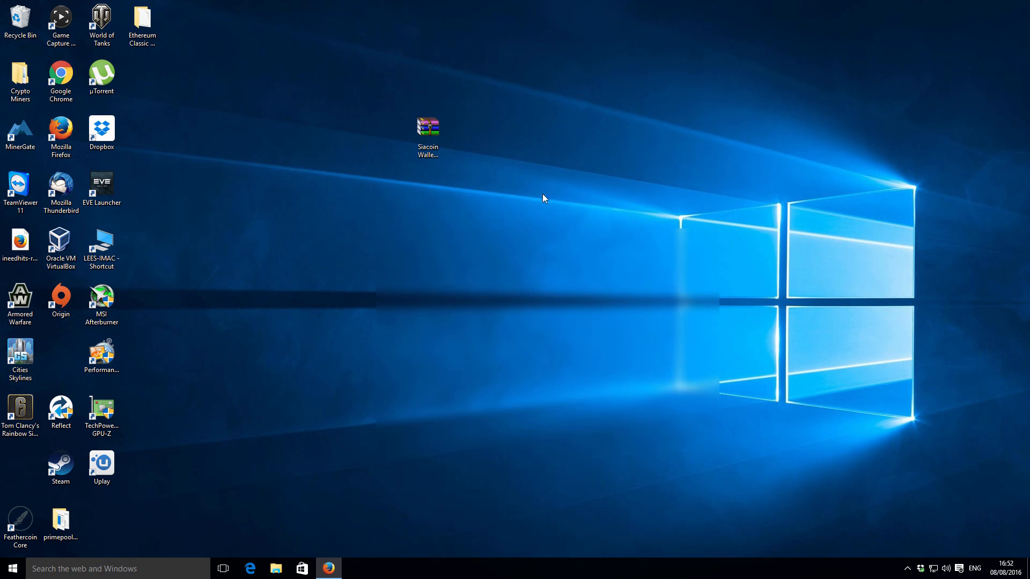